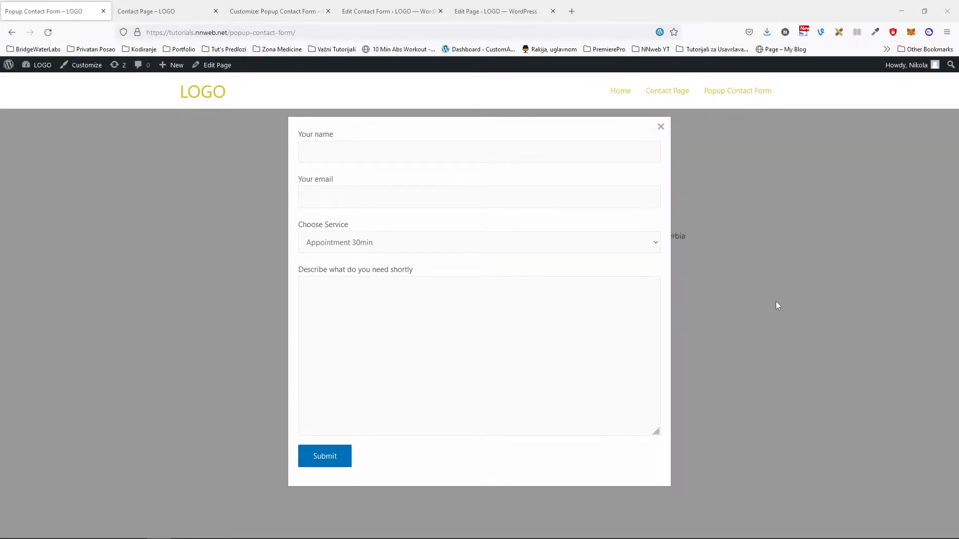
mouse_move(767, 301)
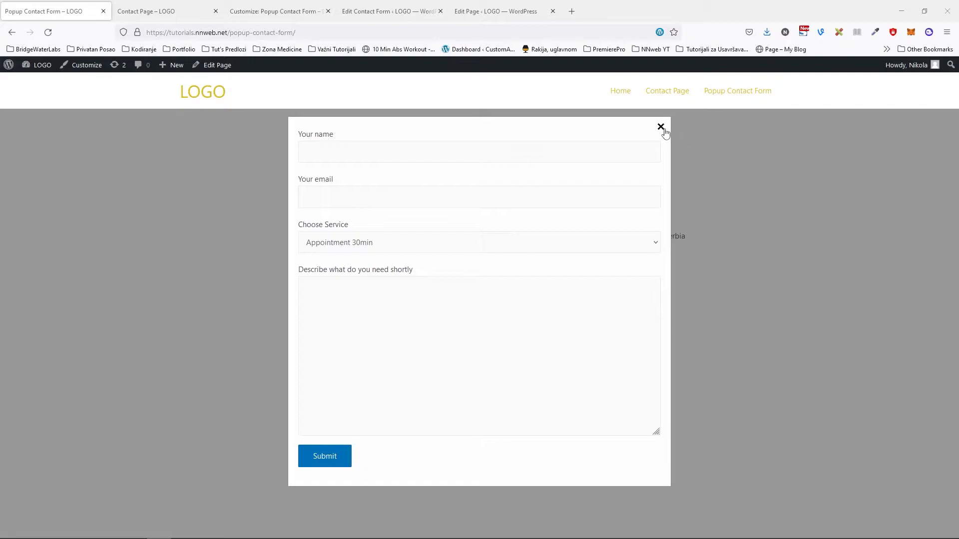
- Dismiss the popup contact form with its × icon
left_click(661, 127)
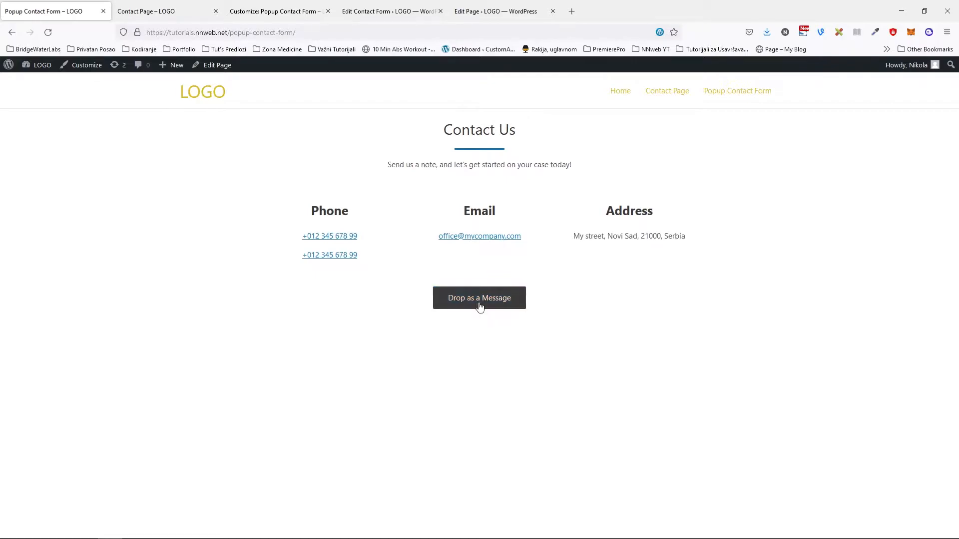
mouse_move(484, 308)
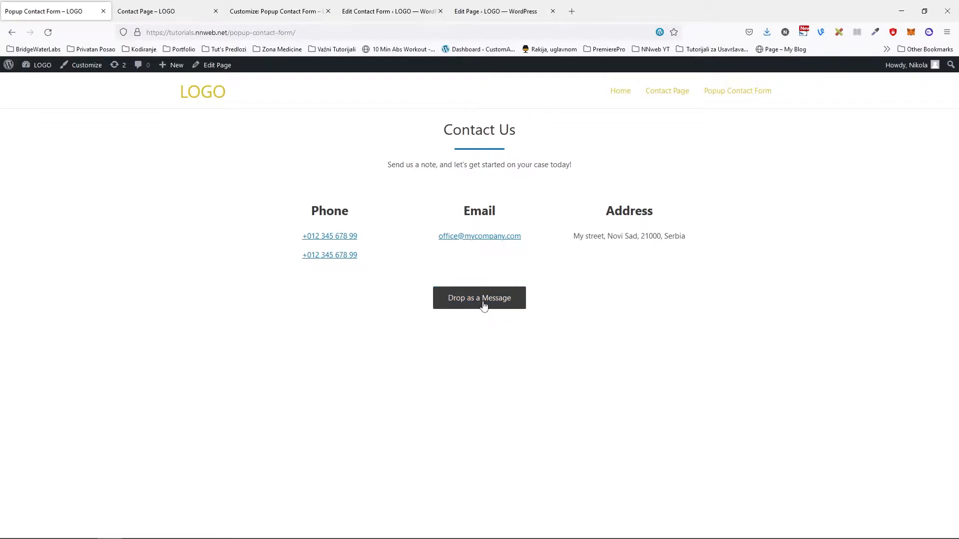
- Preview the 'Drop as a Message' popup, then switch to the Edit Contact Form tab
left_click(480, 298)
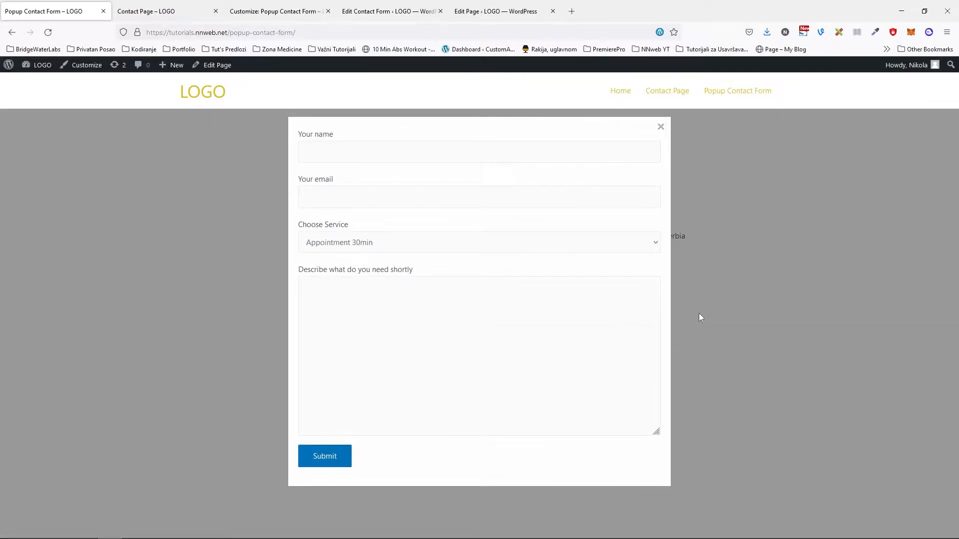
mouse_move(467, 232)
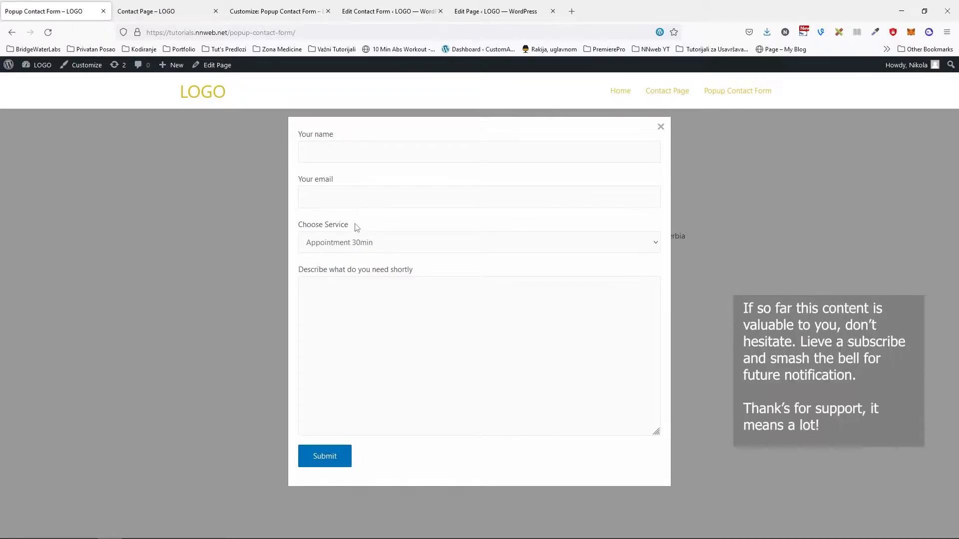
mouse_move(384, 218)
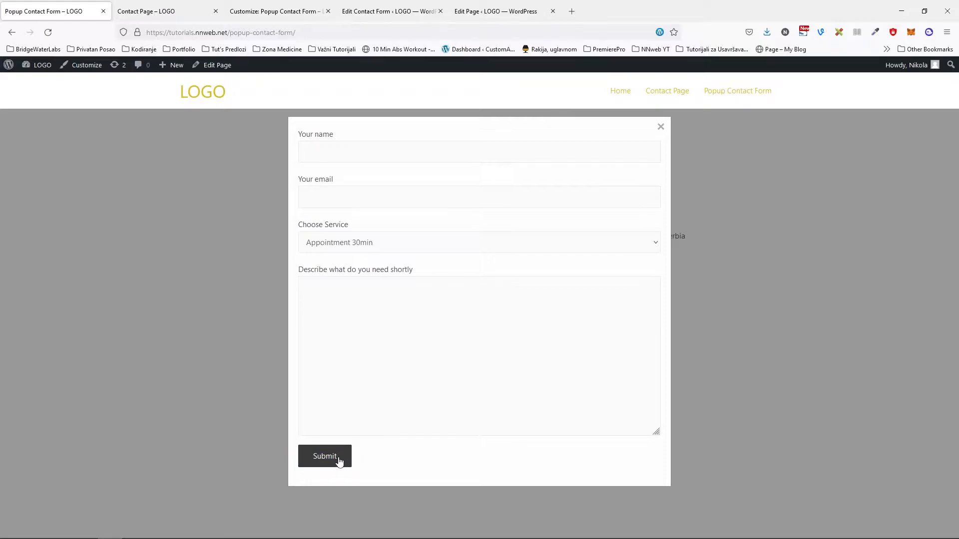
mouse_move(245, 172)
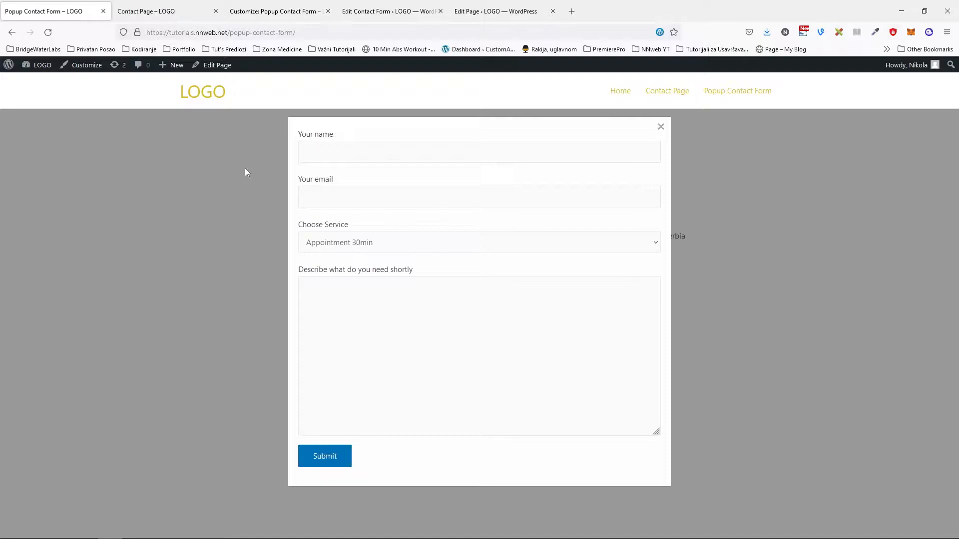
mouse_move(580, 228)
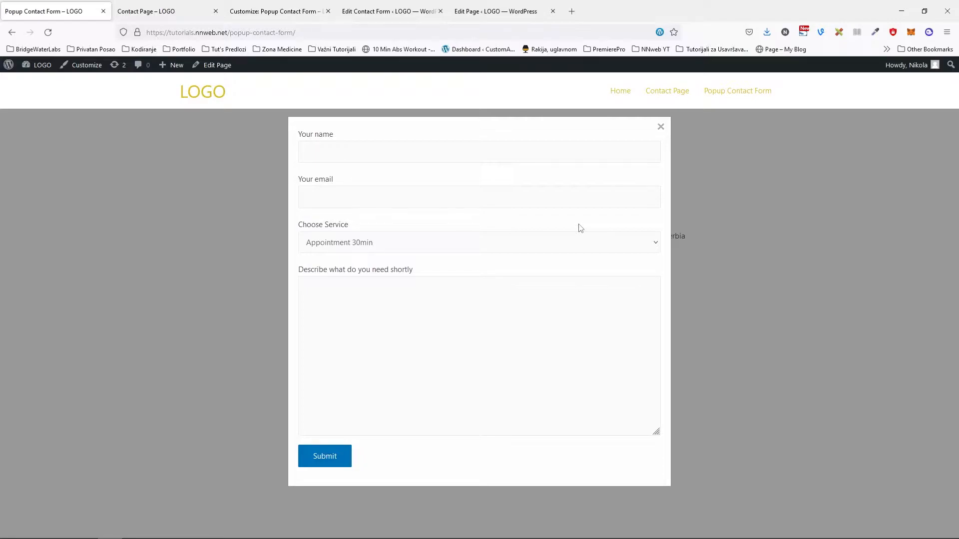
mouse_move(557, 230)
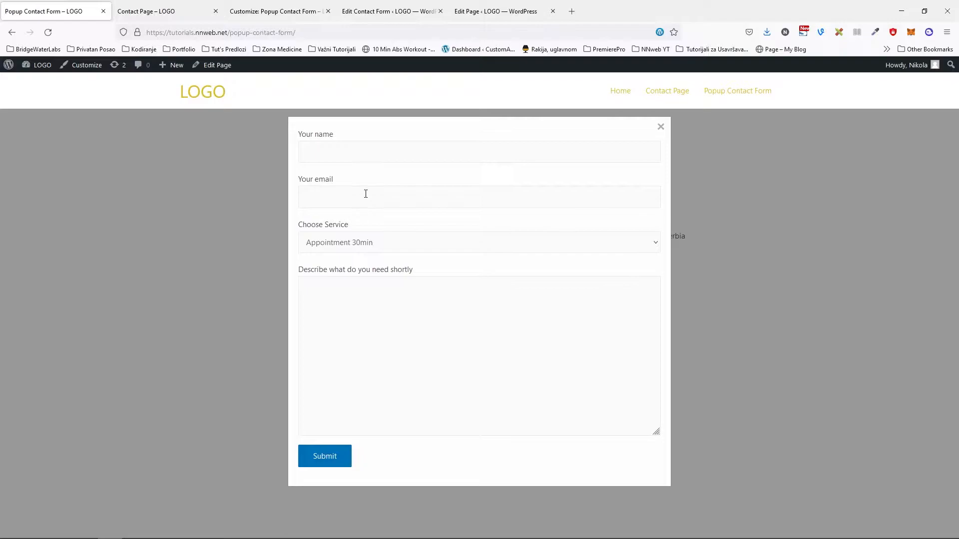
mouse_move(443, 232)
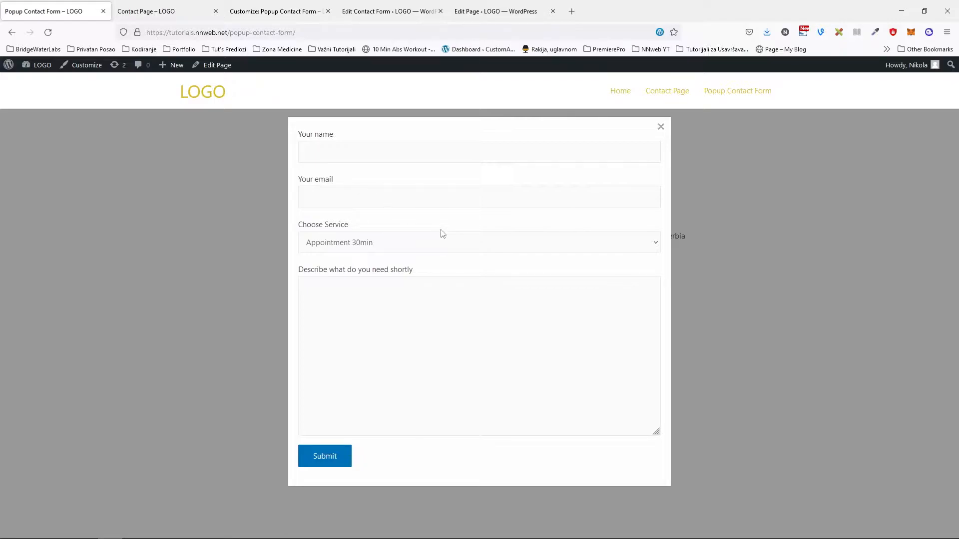
mouse_move(432, 233)
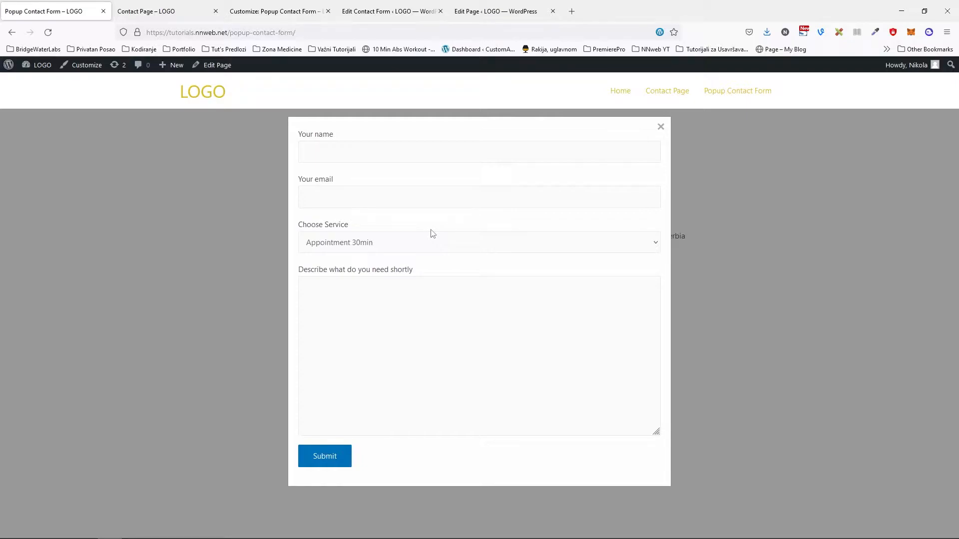
mouse_move(356, 182)
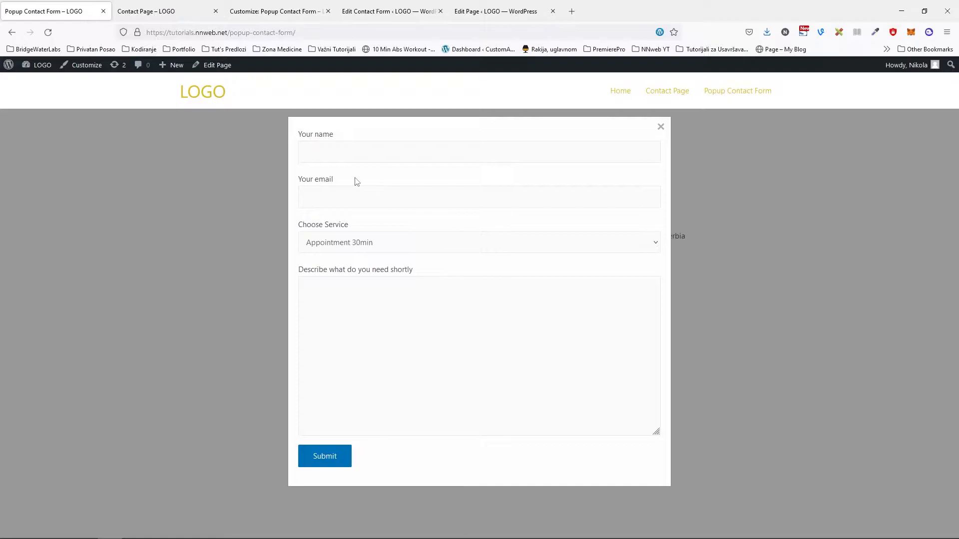
left_click(391, 11)
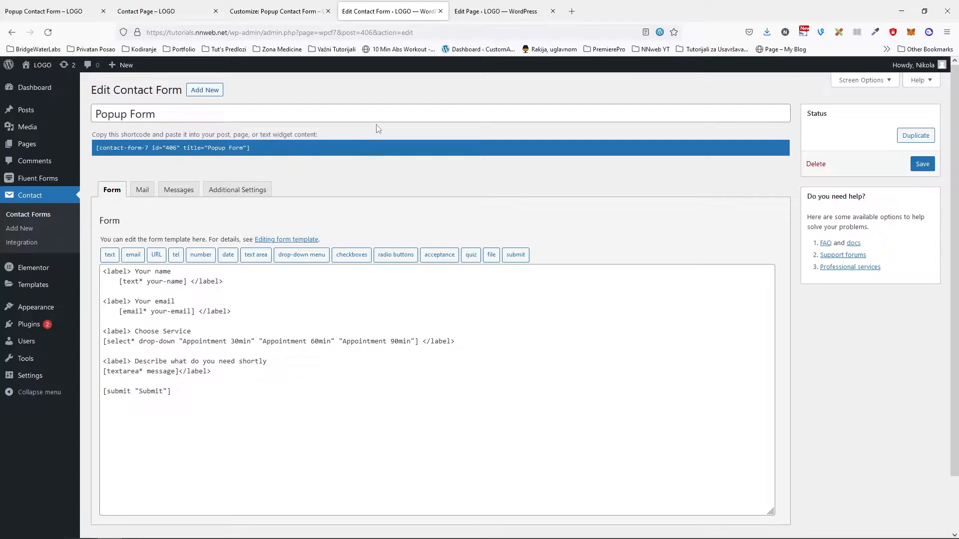
- In the Edit Page tab, select and delete the empty Custom HTML block
left_click(500, 11)
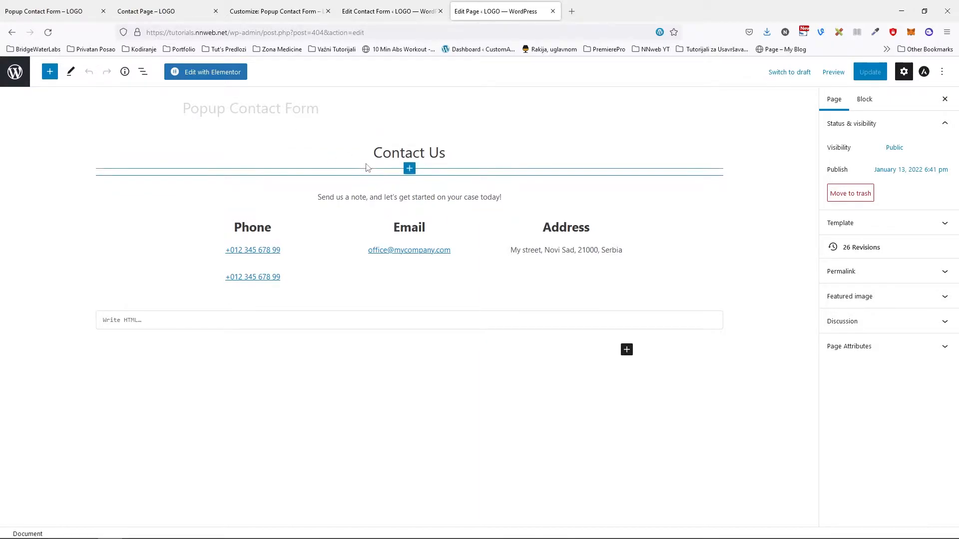
left_click(409, 197)
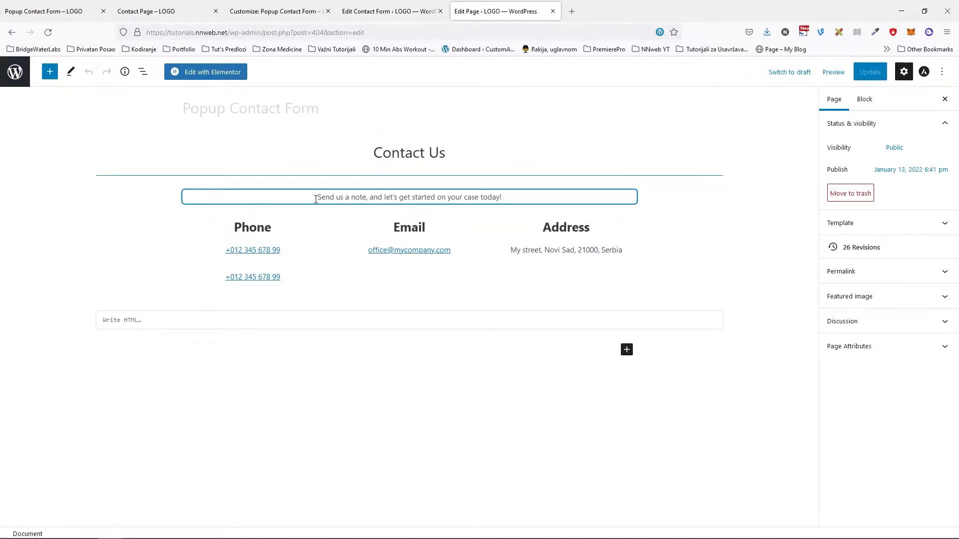
mouse_move(310, 197)
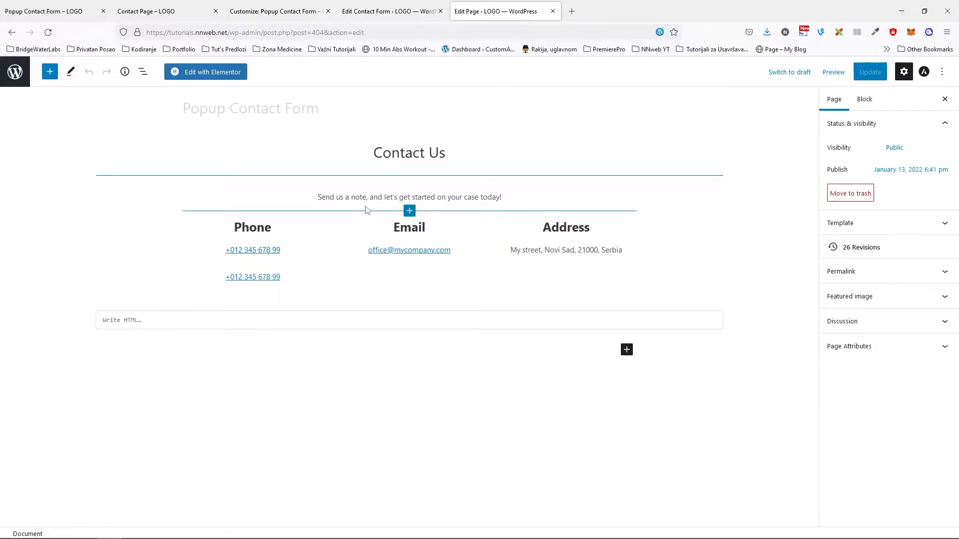
left_click(252, 250)
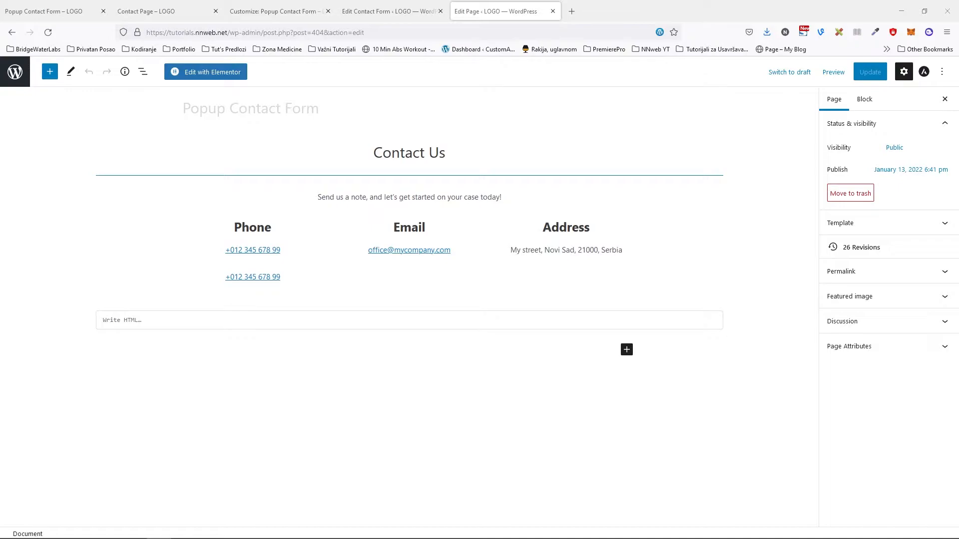
mouse_move(341, 338)
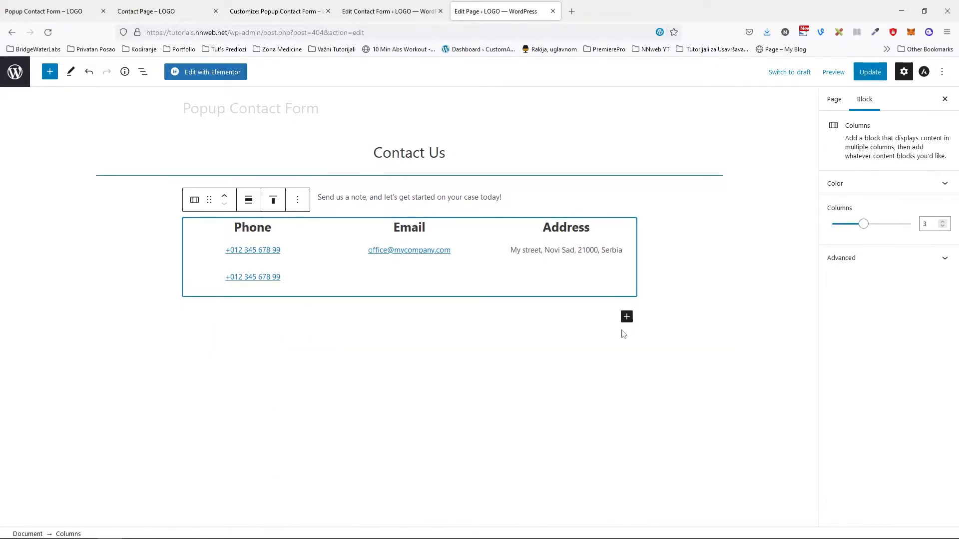
- Insert a Shortcode block via '/s' below the contact details for the modal code
left_click(627, 317)
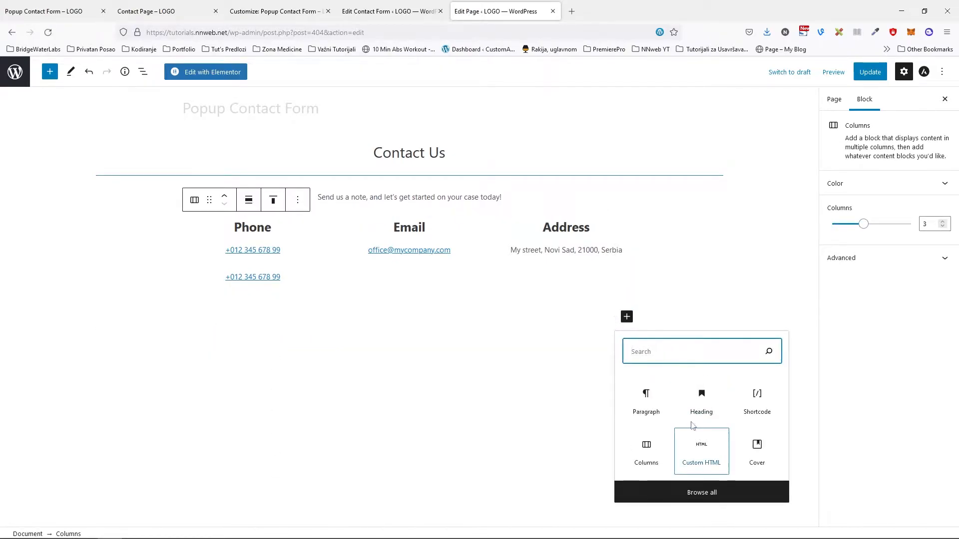
type("/s")
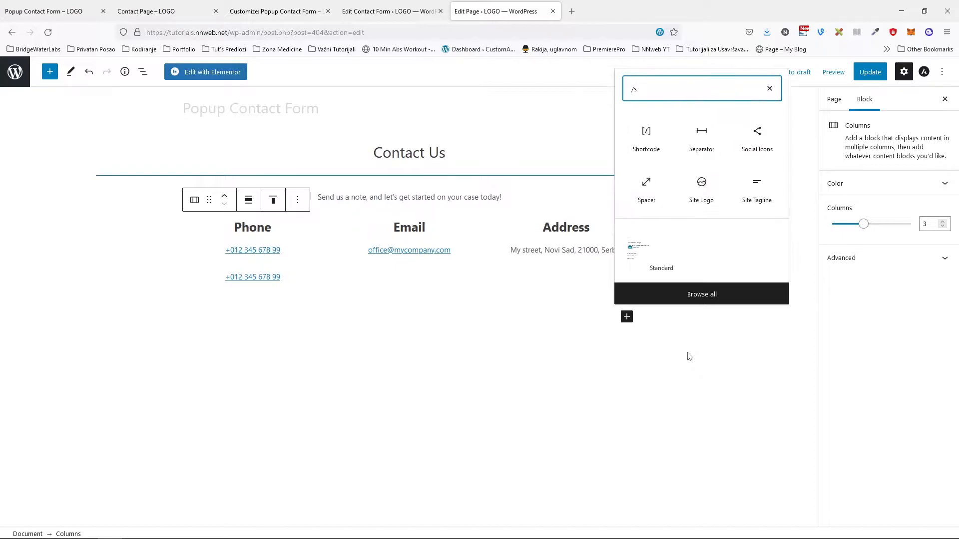
left_click(646, 137)
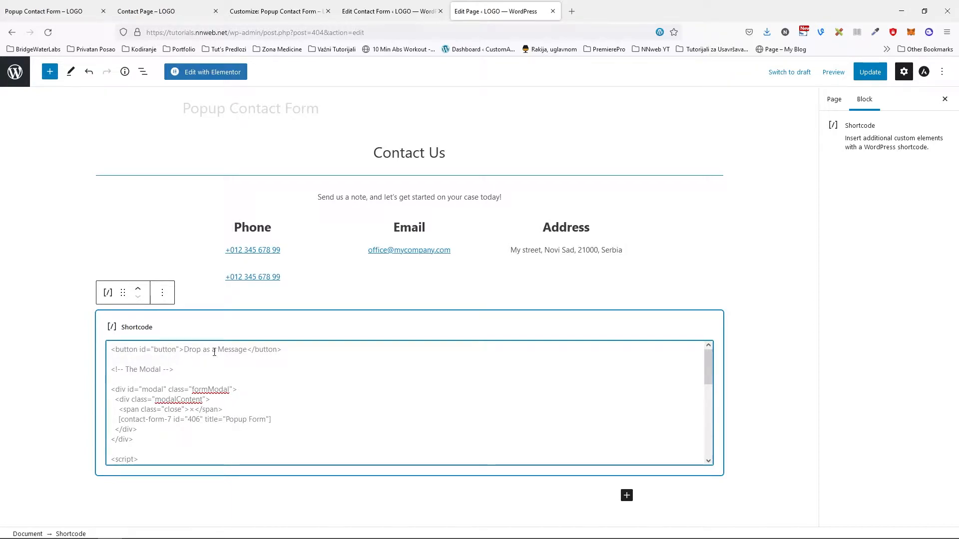
scroll("down", 3)
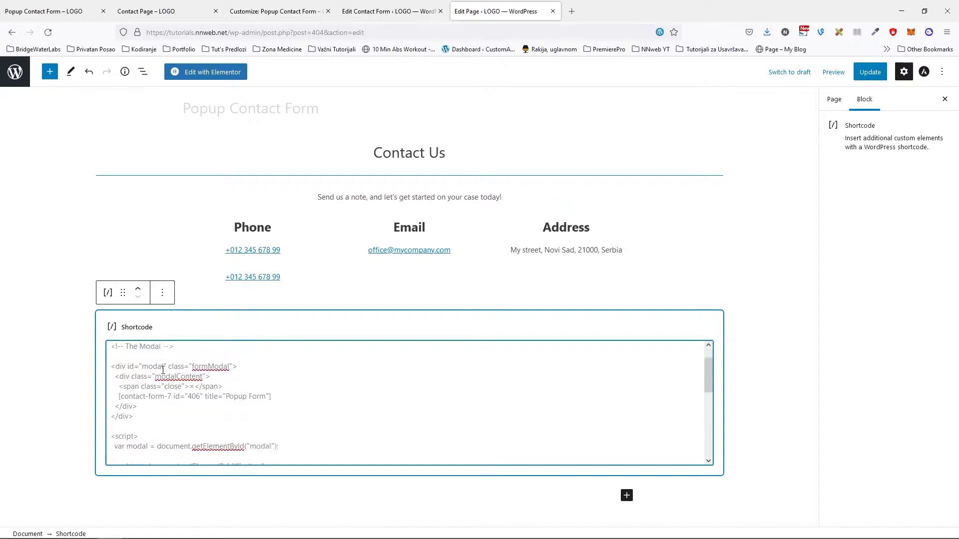
type("<button id=\"button\">Drop as a Message</button>")
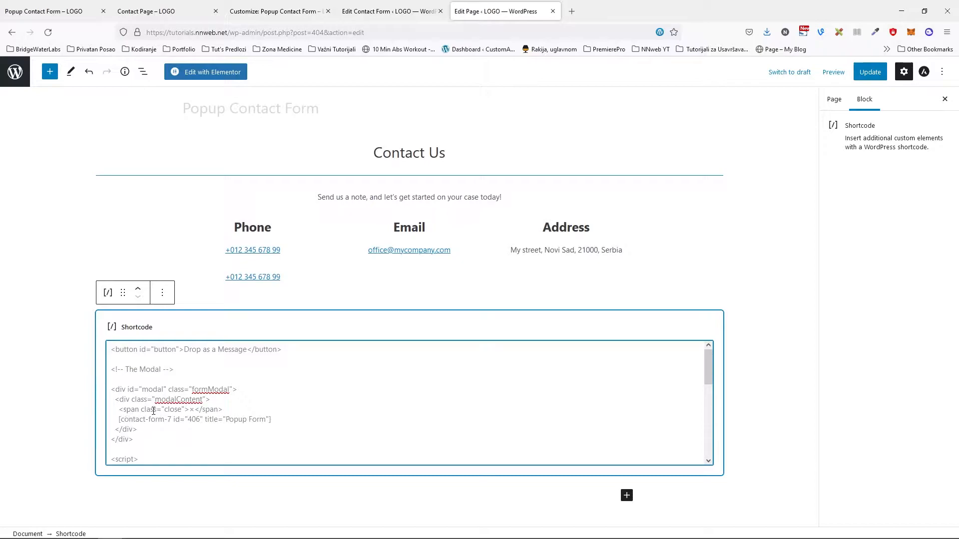
mouse_move(129, 412)
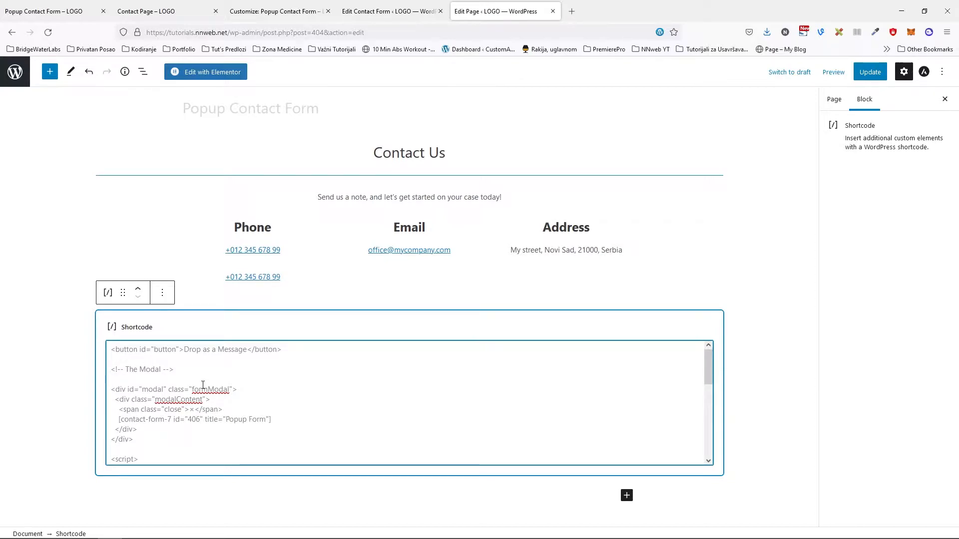
scroll("down", 3)
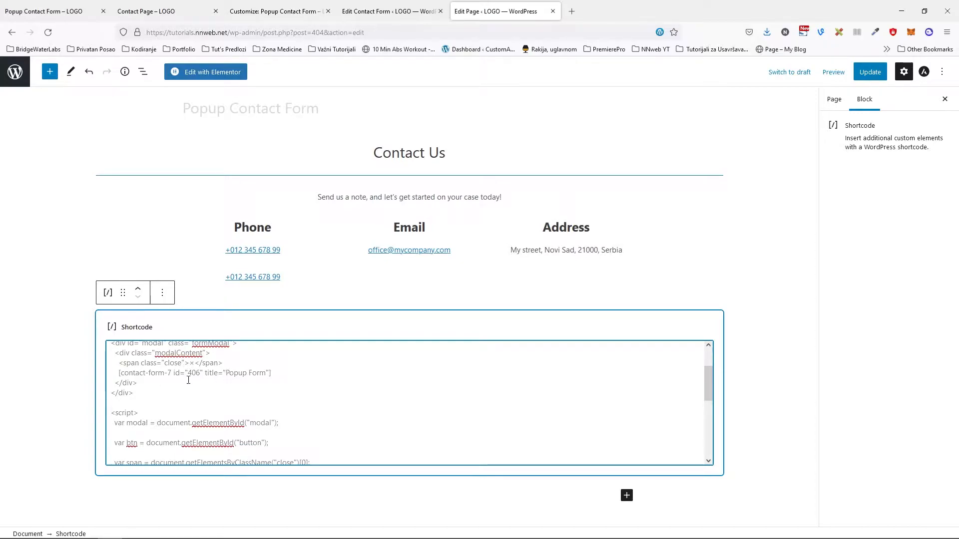
- Return to the Popup Form editor with name, email, service, message and Submit
left_click(391, 11)
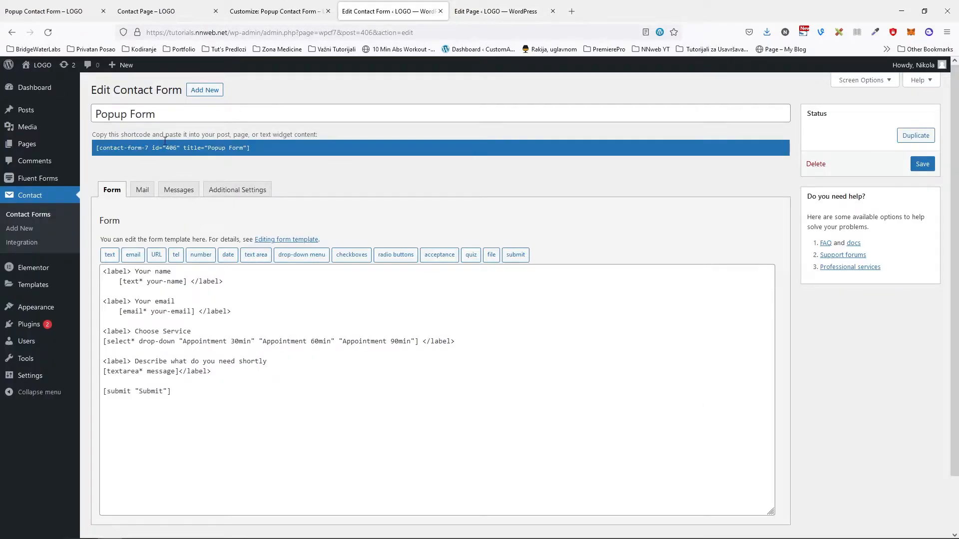
mouse_move(151, 172)
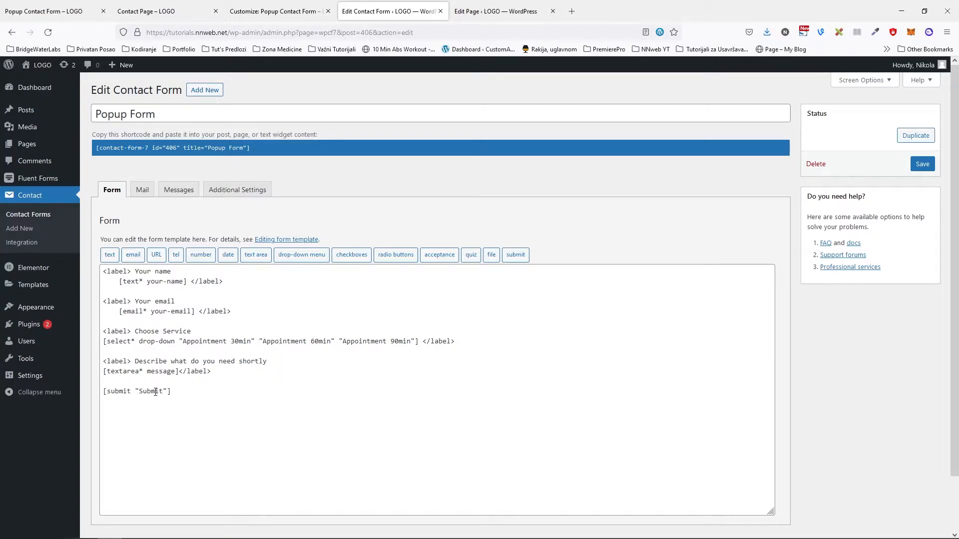
mouse_move(324, 311)
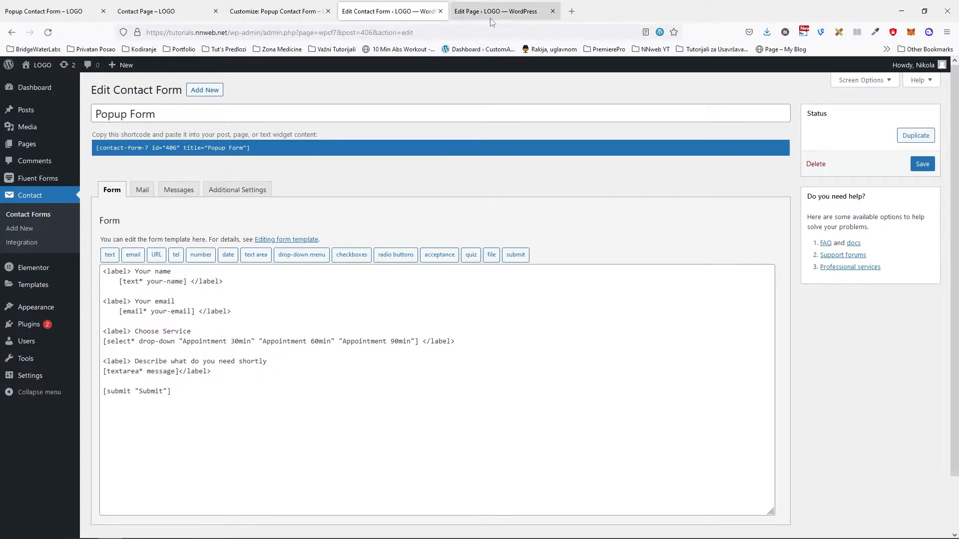
- Review the Shortcode block's modal HTML and script in the page editor
left_click(500, 11)
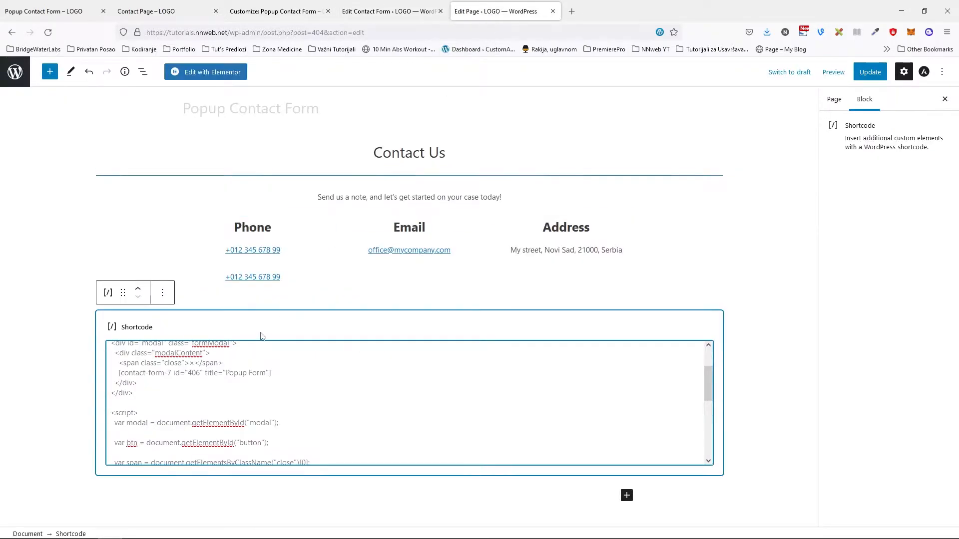
left_click(270, 379)
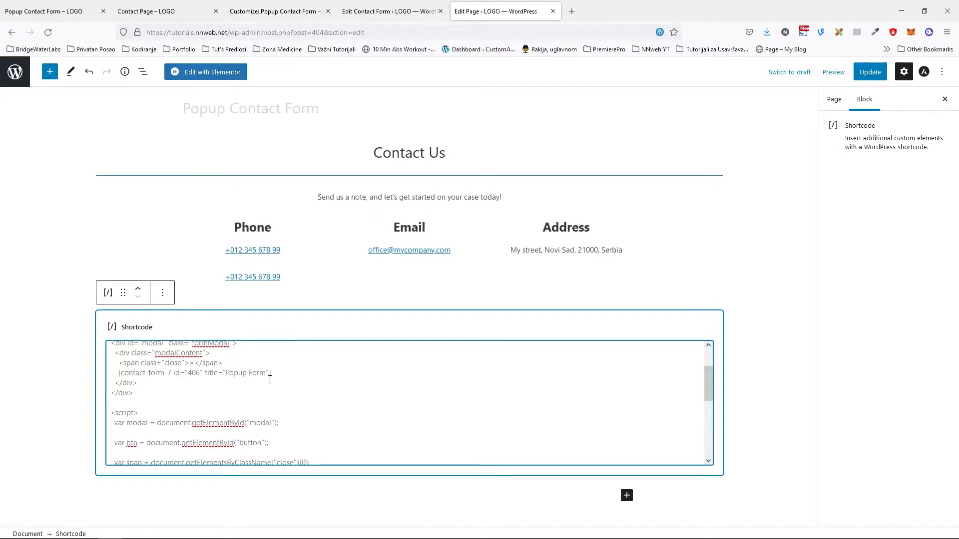
scroll("down", 3)
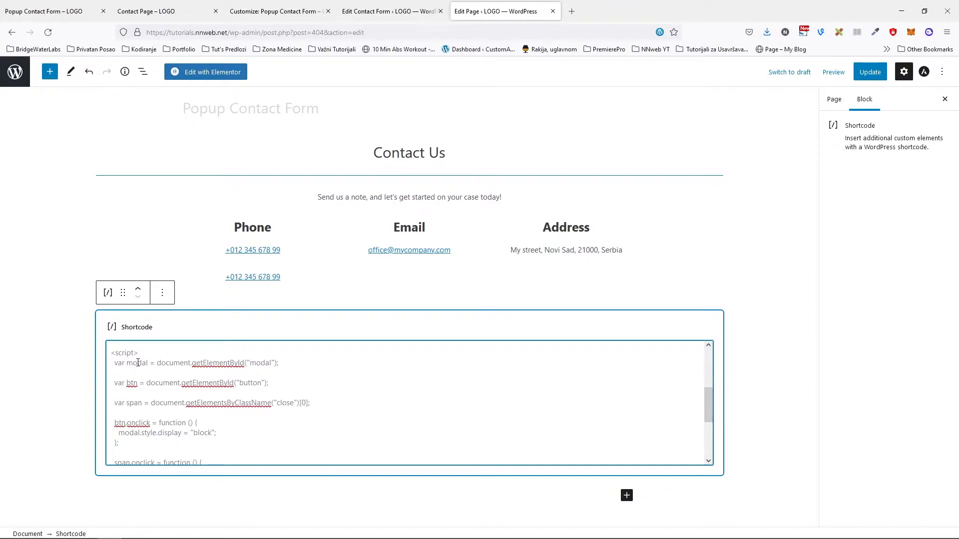
mouse_move(139, 399)
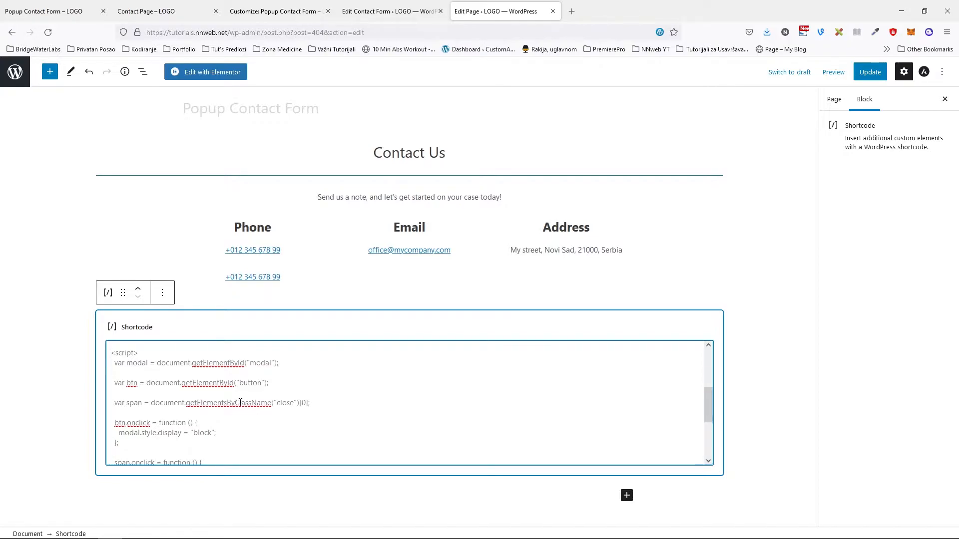
mouse_move(230, 402)
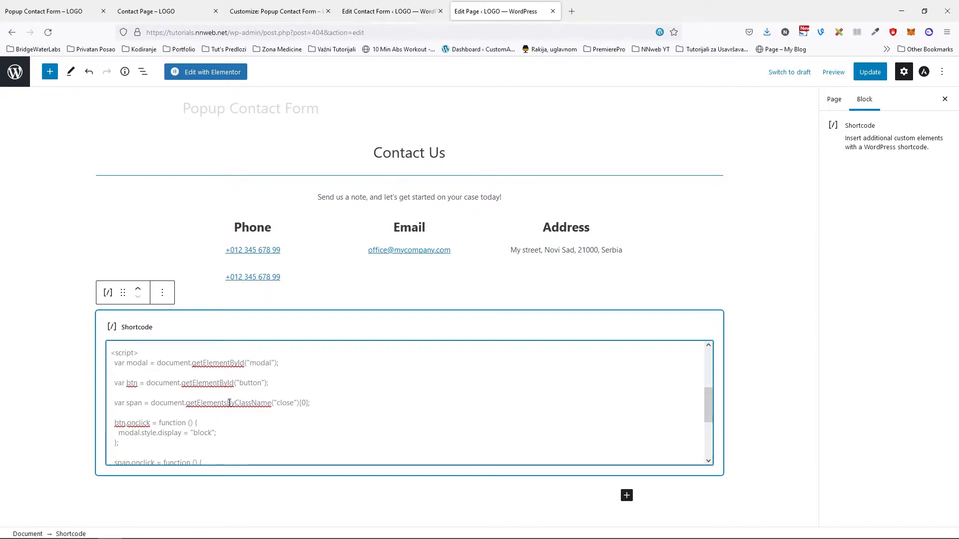
- Check the modal open/close handlers, then go to the live Popup Contact Form page
scroll("down", 3)
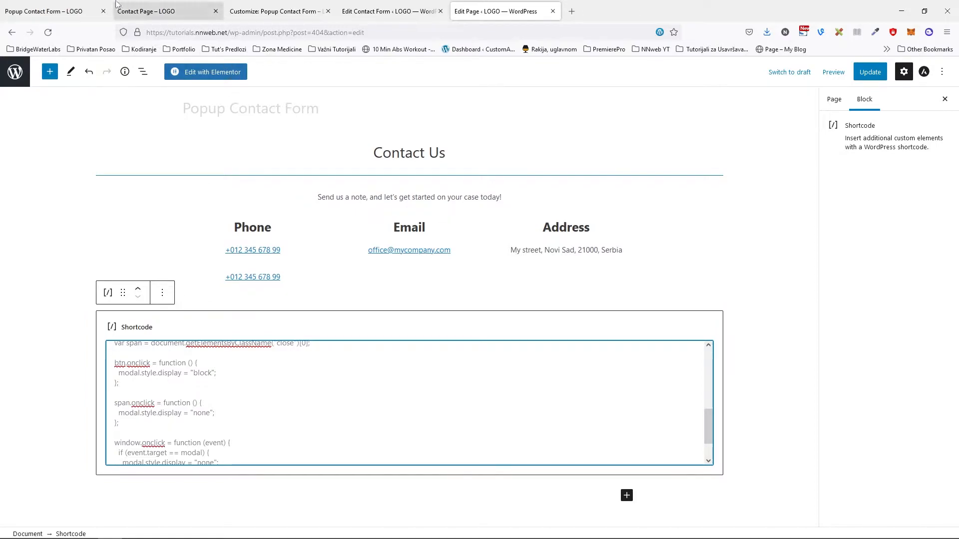
left_click(35, 9)
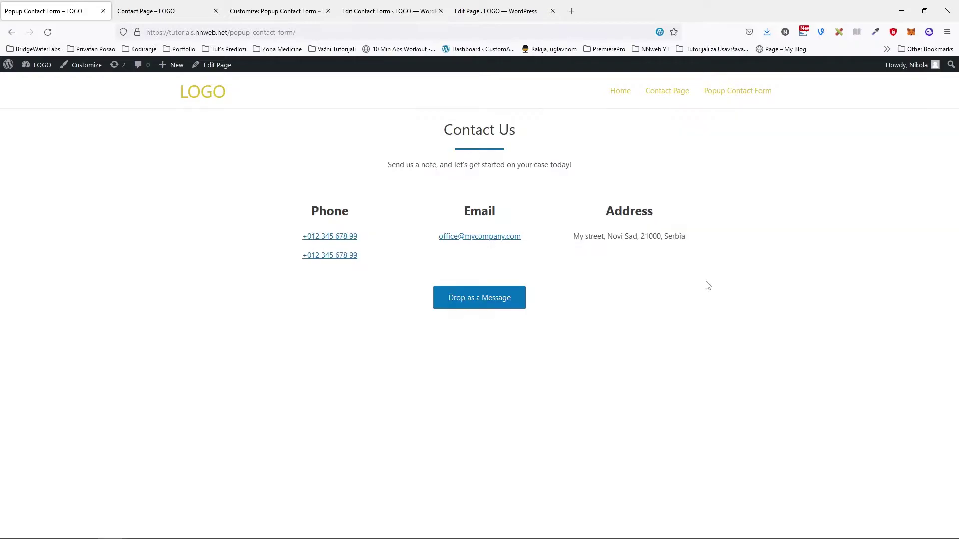
mouse_move(480, 309)
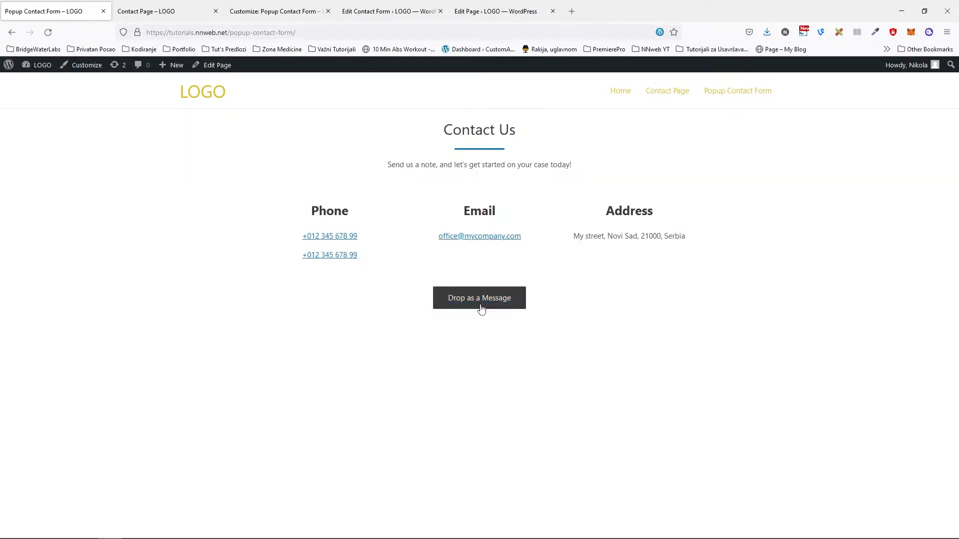
mouse_move(486, 316)
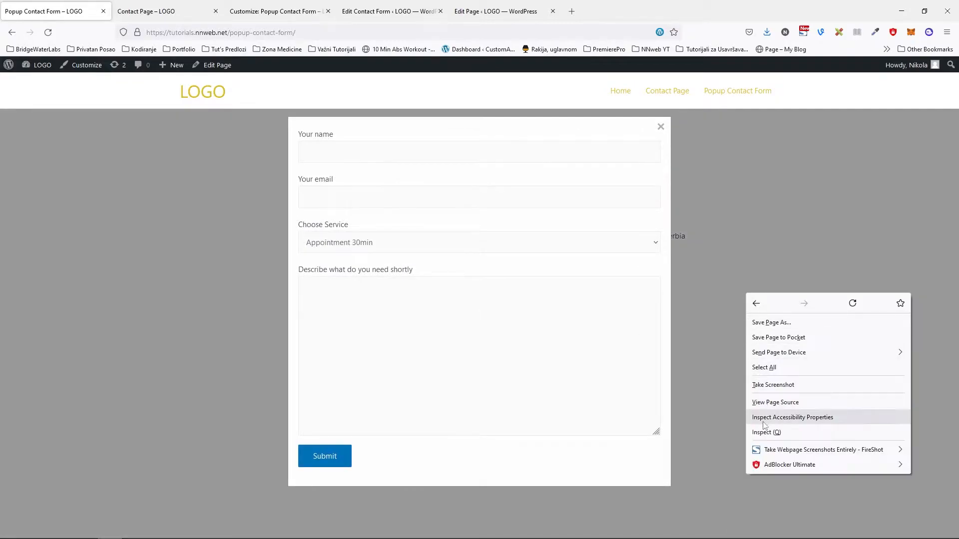
- Launch the page inspector on the live page with the popup form open
left_click(761, 432)
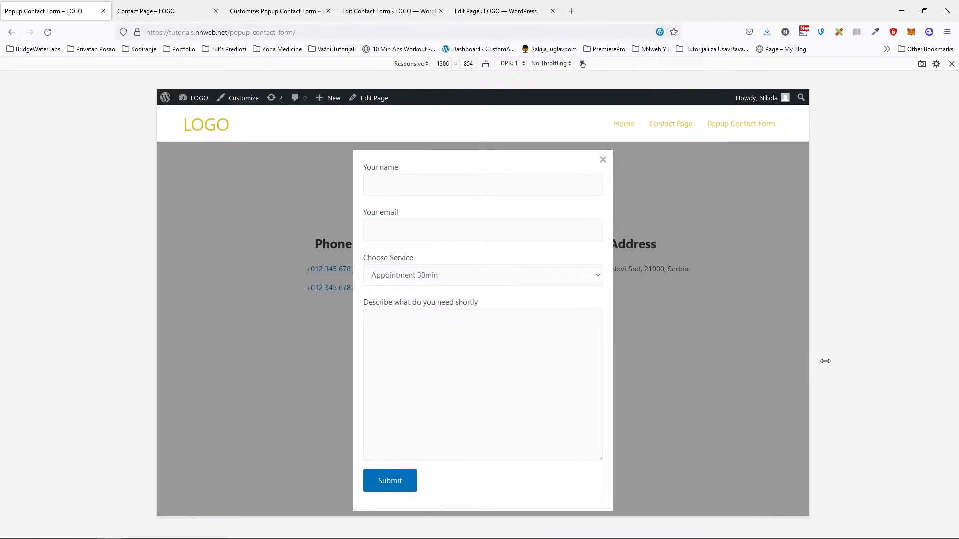
- Preview the popup at phone width, iPhone 12/13 + Pro, then iPhone SE 2nd gen
left_click_drag(825, 360, 633, 403)
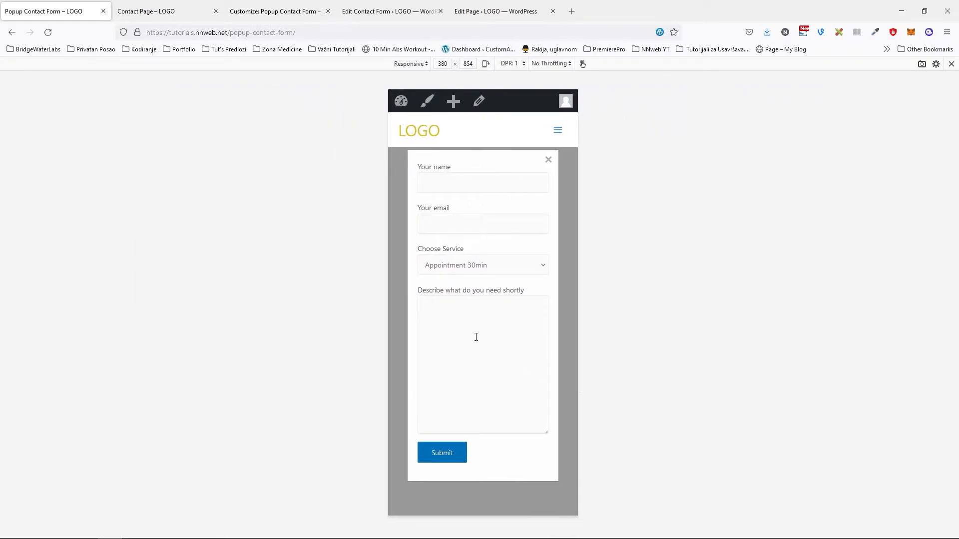
left_click(410, 63)
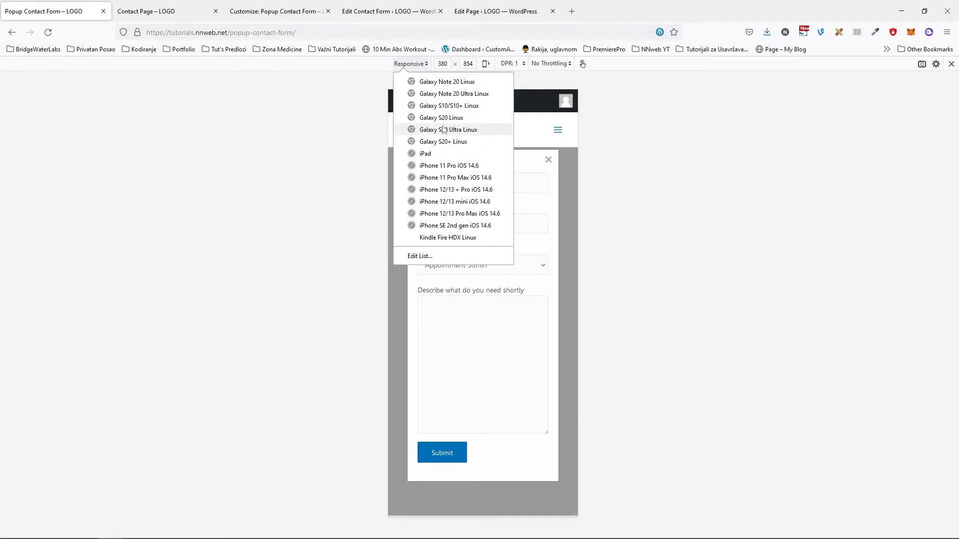
mouse_move(462, 194)
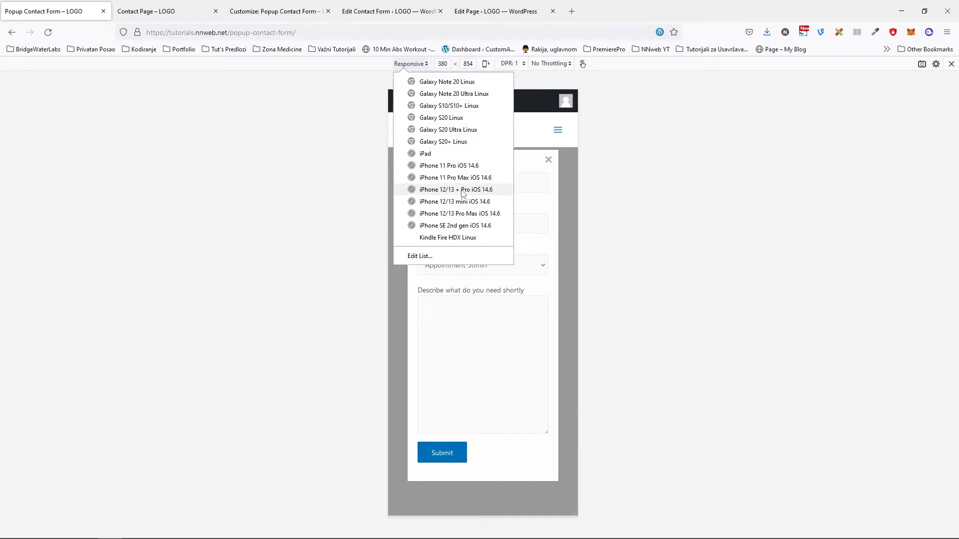
left_click(454, 190)
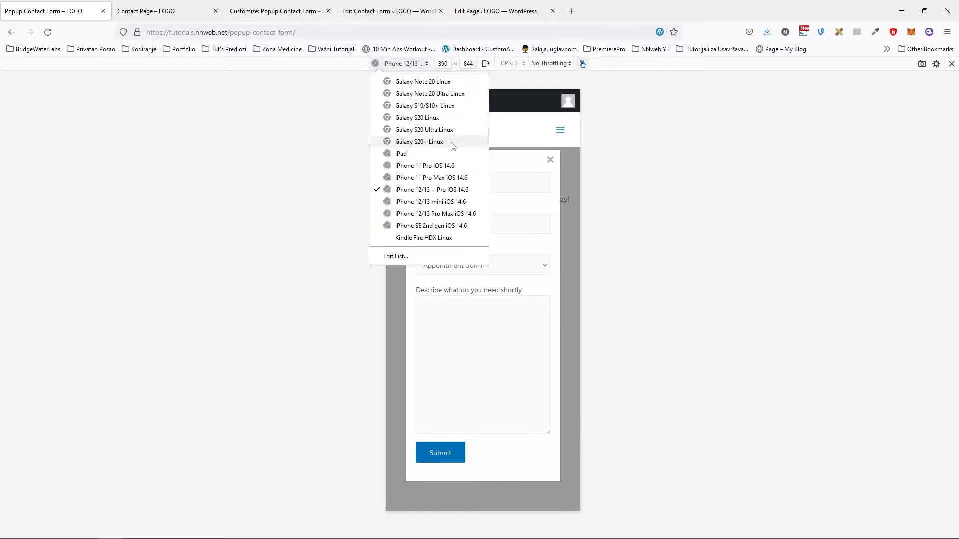
left_click(430, 225)
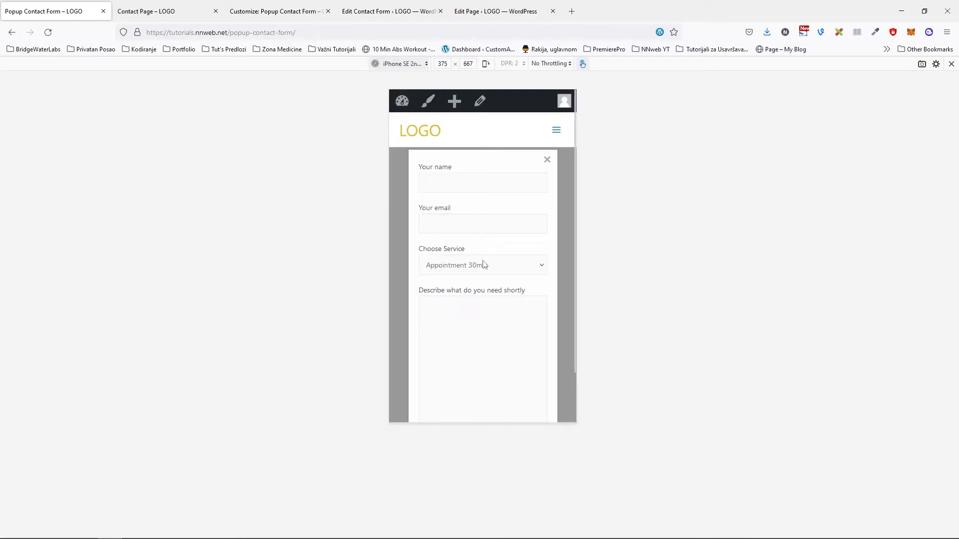
scroll("down", 3)
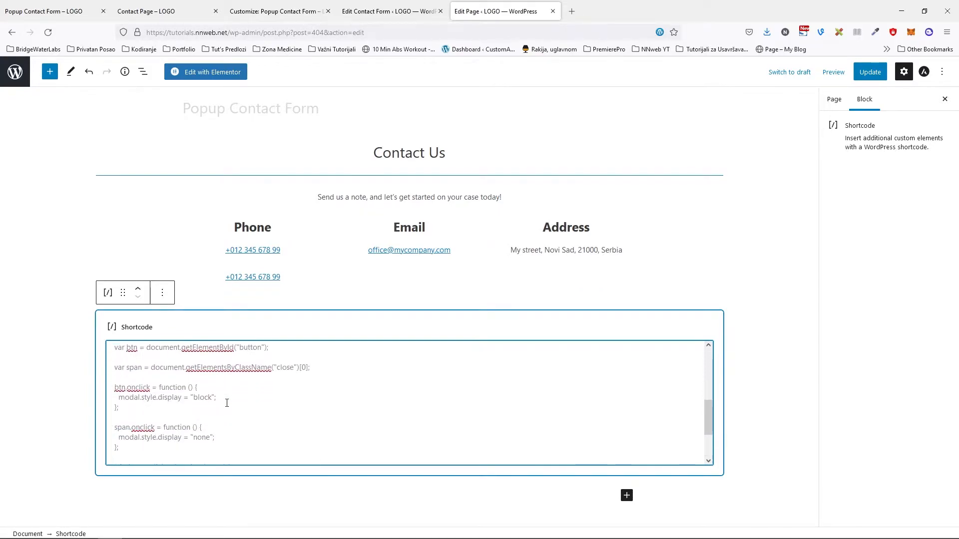
- Update the page holding the modal markup, Popup Form shortcode and script
scroll("down", 3)
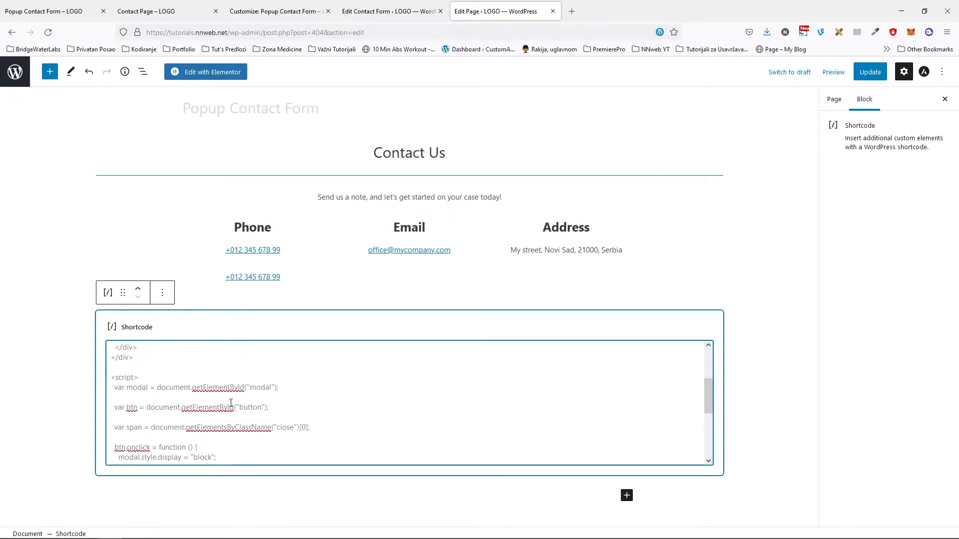
mouse_move(226, 398)
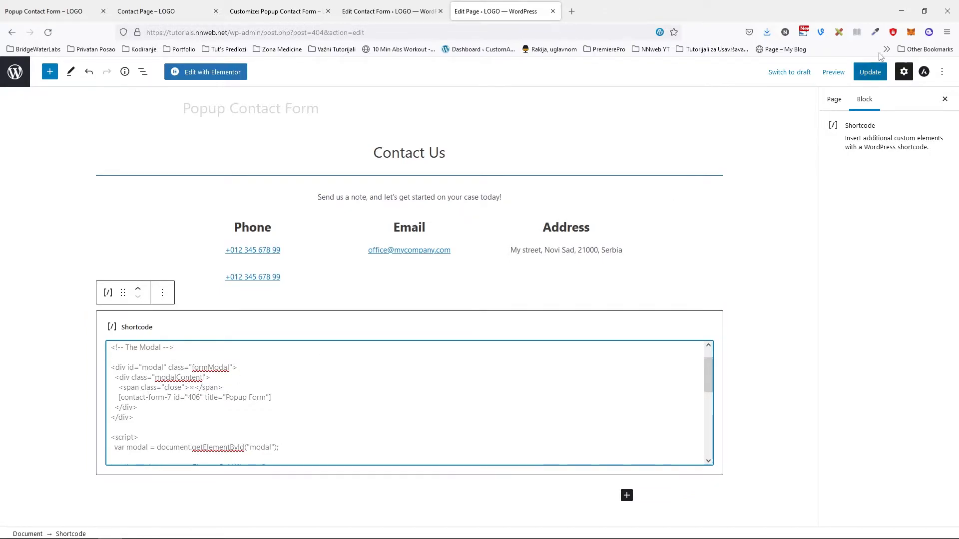
left_click(869, 72)
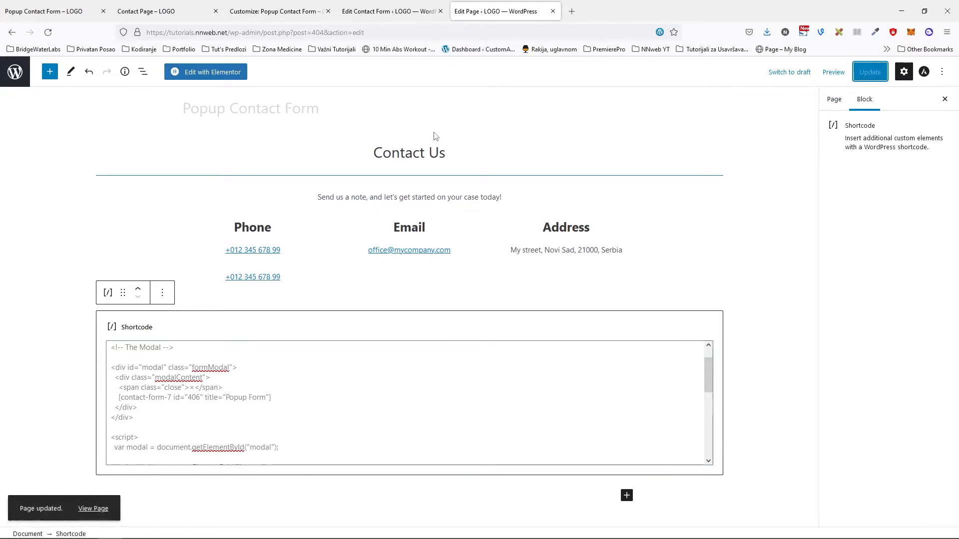
mouse_move(234, 90)
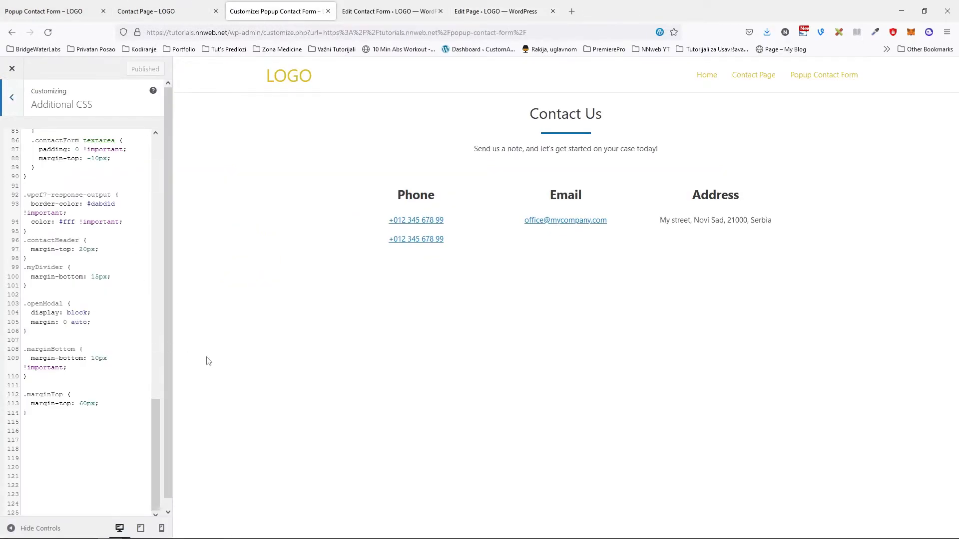
mouse_move(253, 321)
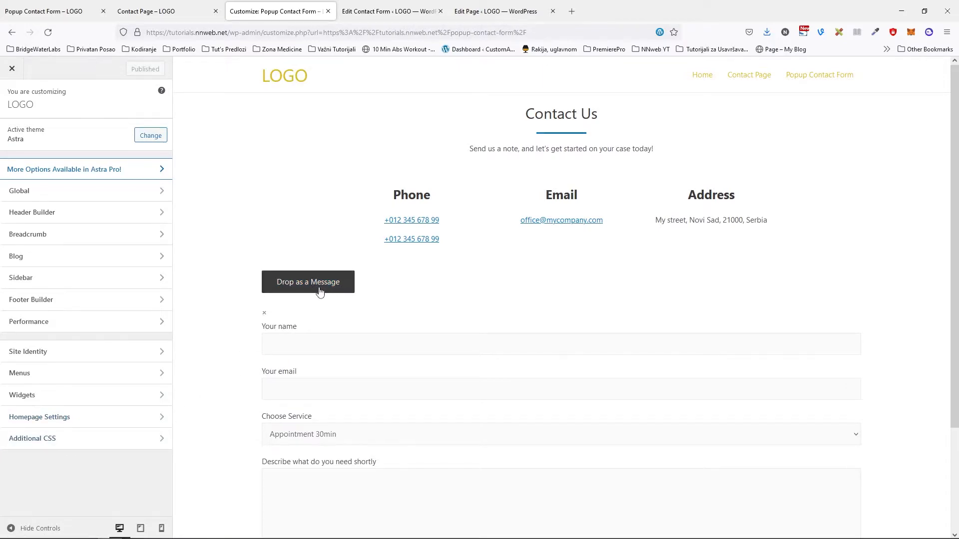
- Open Additional CSS in the Customizer and scroll through its rules
scroll("down", 3)
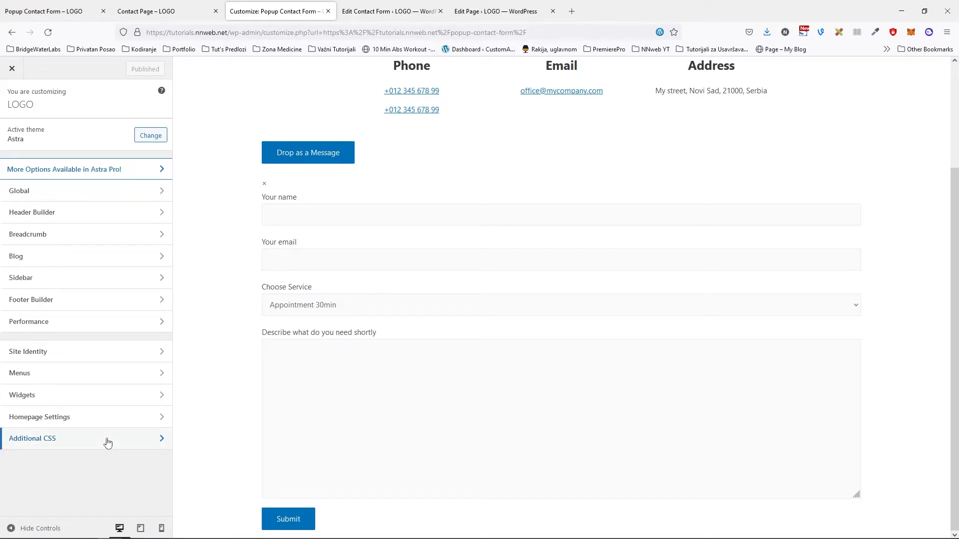
left_click(32, 438)
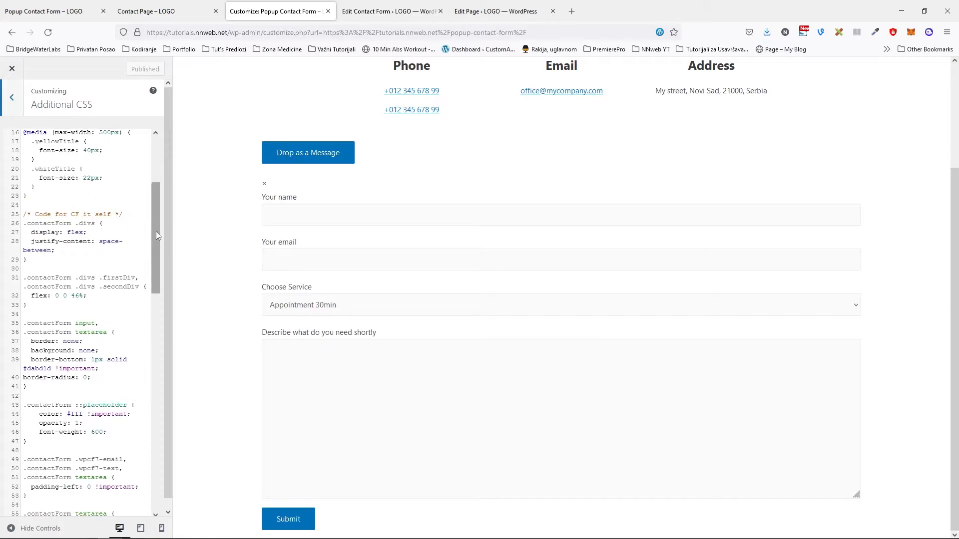
scroll("down", 3)
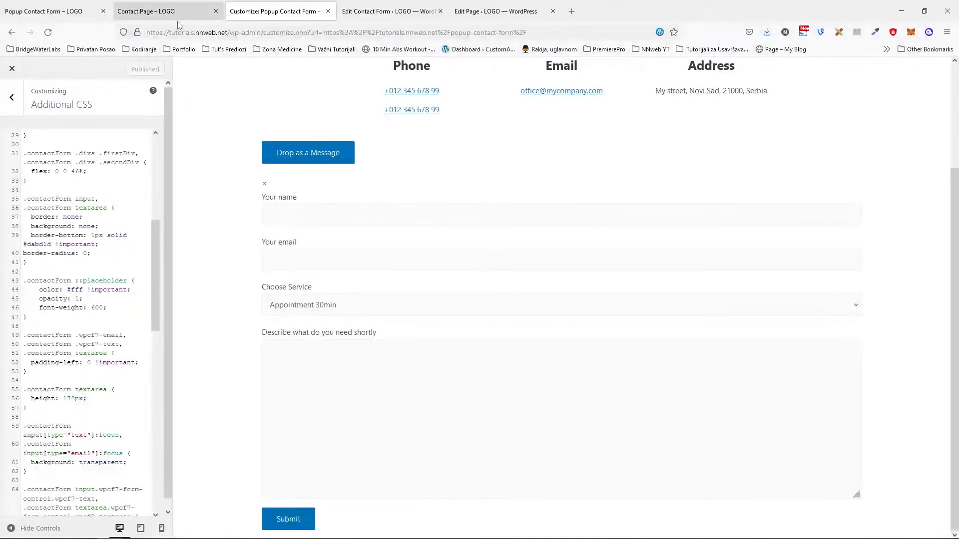
- Glance at the dark contact page tab, then return to the Customizer's Additional CSS
left_click(160, 11)
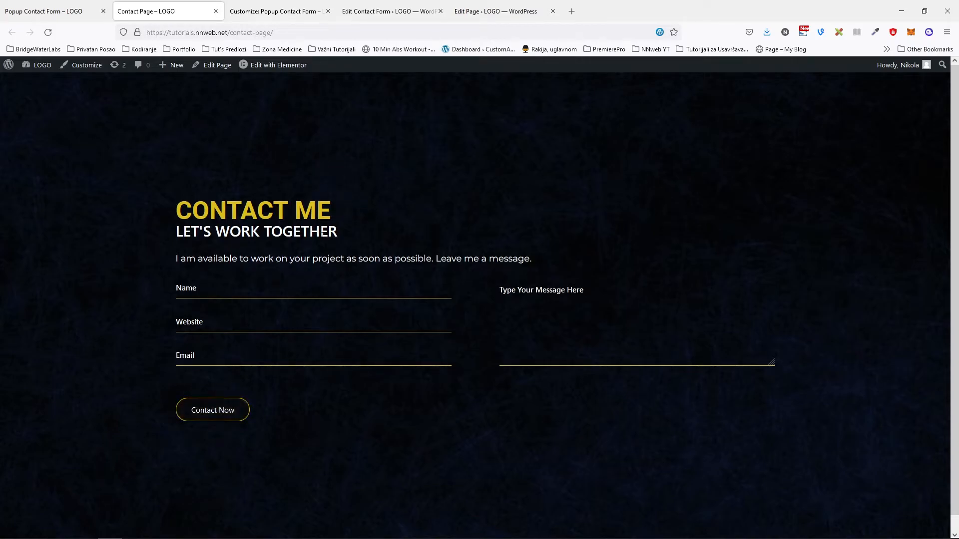
mouse_move(880, 96)
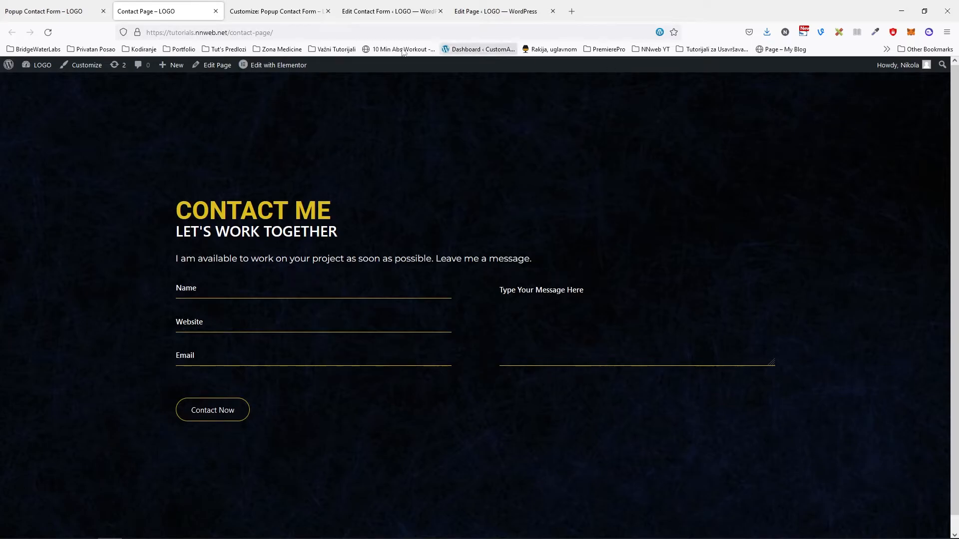
left_click(280, 11)
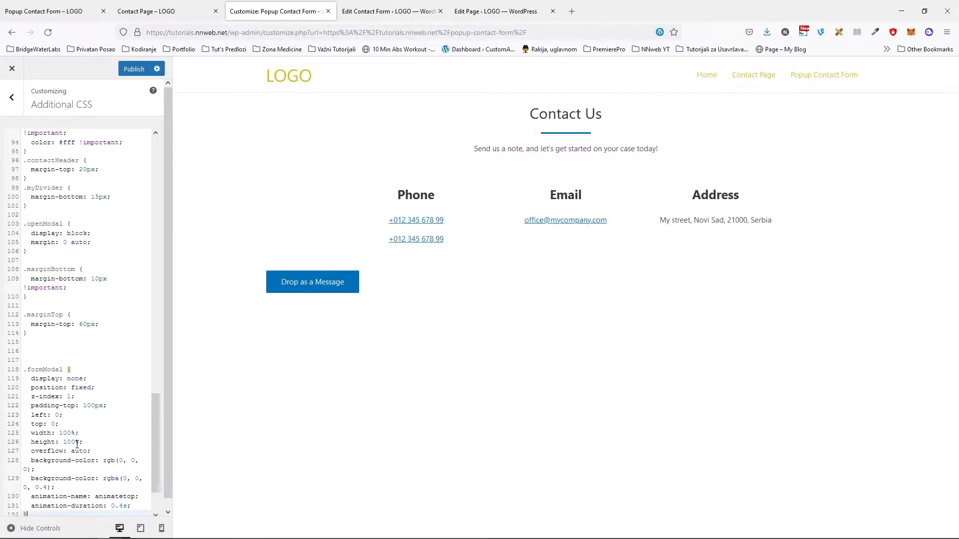
scroll("down", 3)
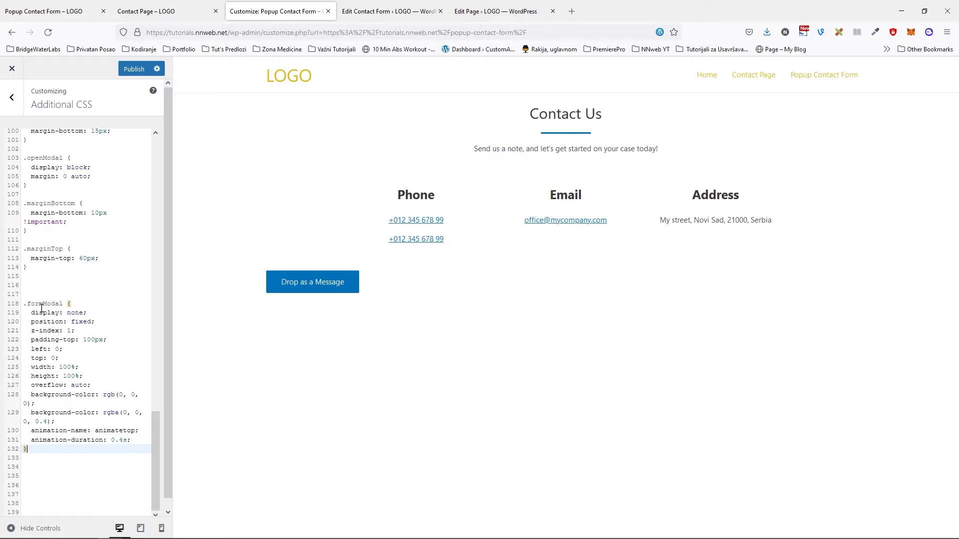
left_click(500, 11)
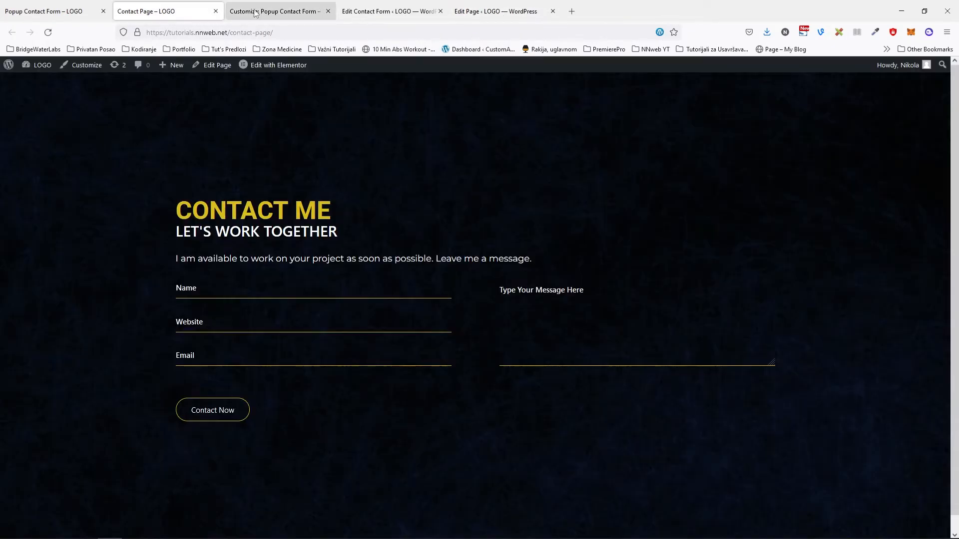
left_click(278, 11)
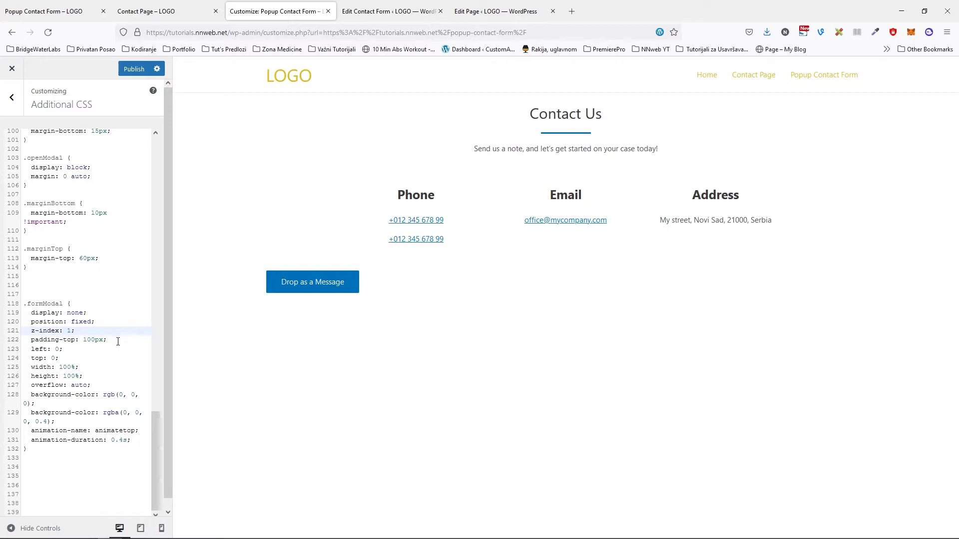
- Insert the remaining modal content, close, animation and responsive CSS rules and publish them
left_click(74, 330)
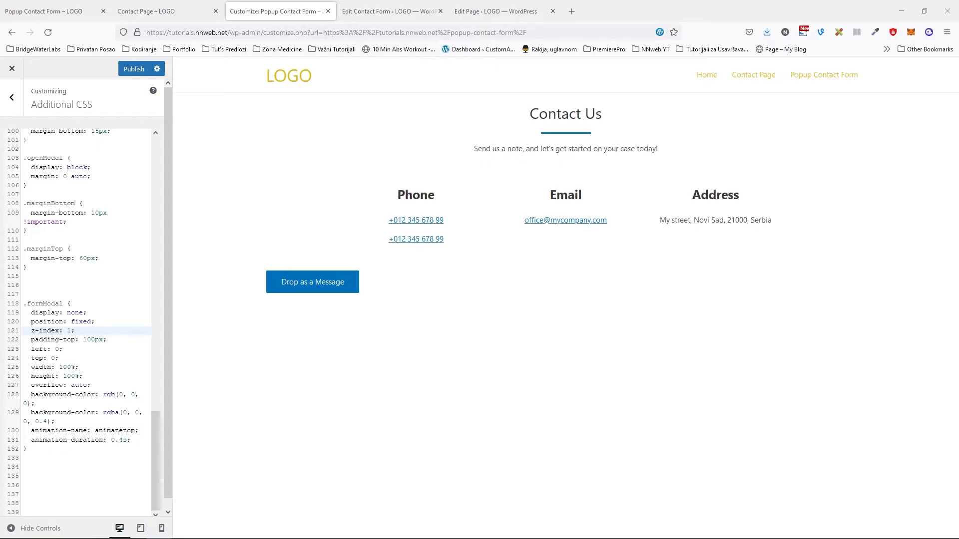
left_click(49, 458)
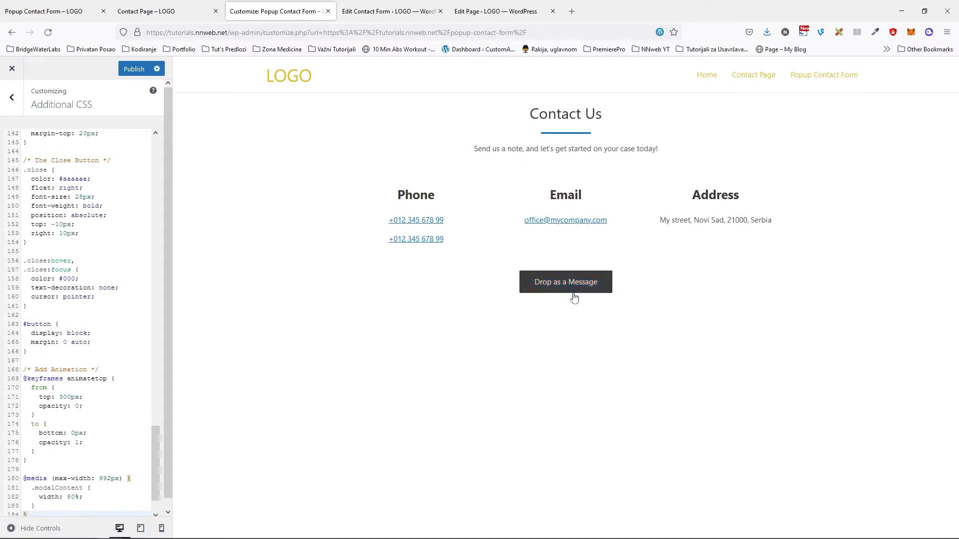
mouse_move(473, 317)
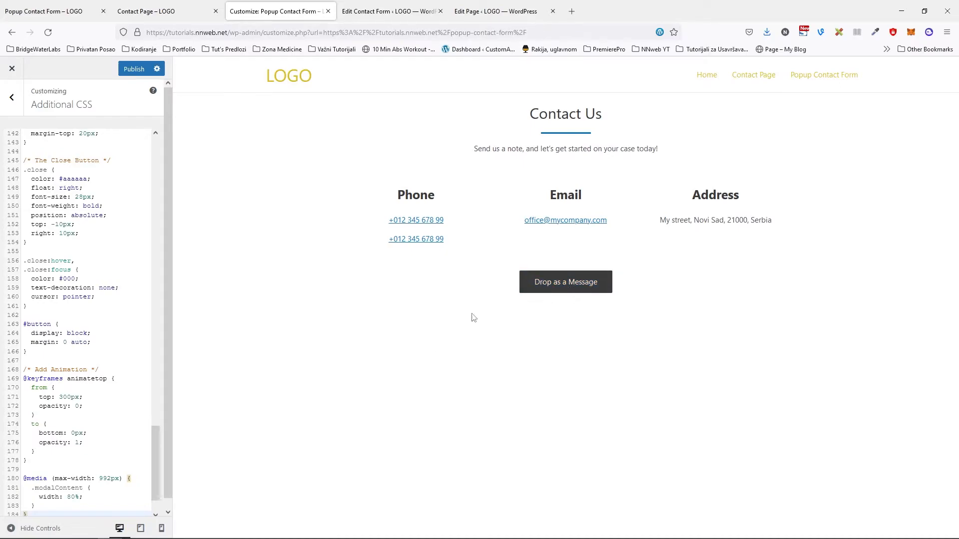
left_click(134, 69)
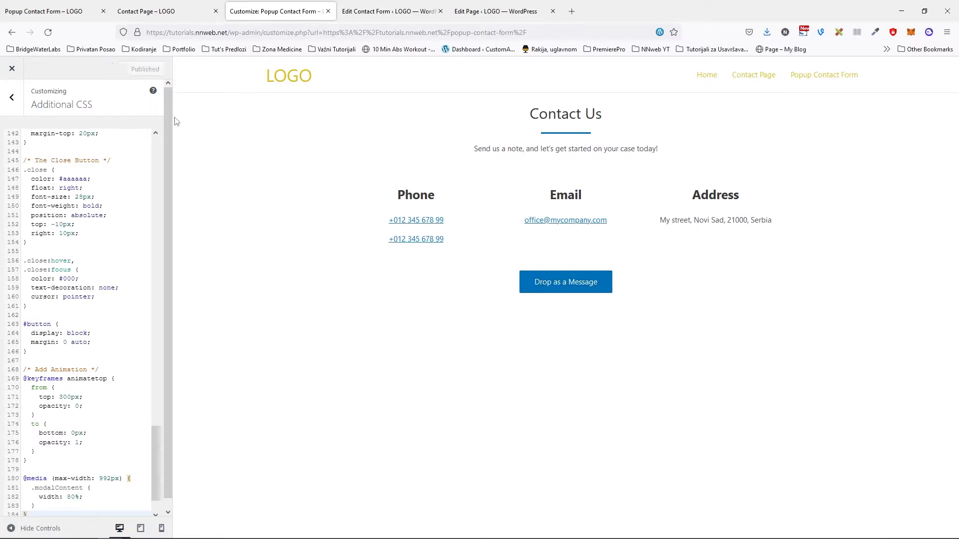
mouse_move(304, 223)
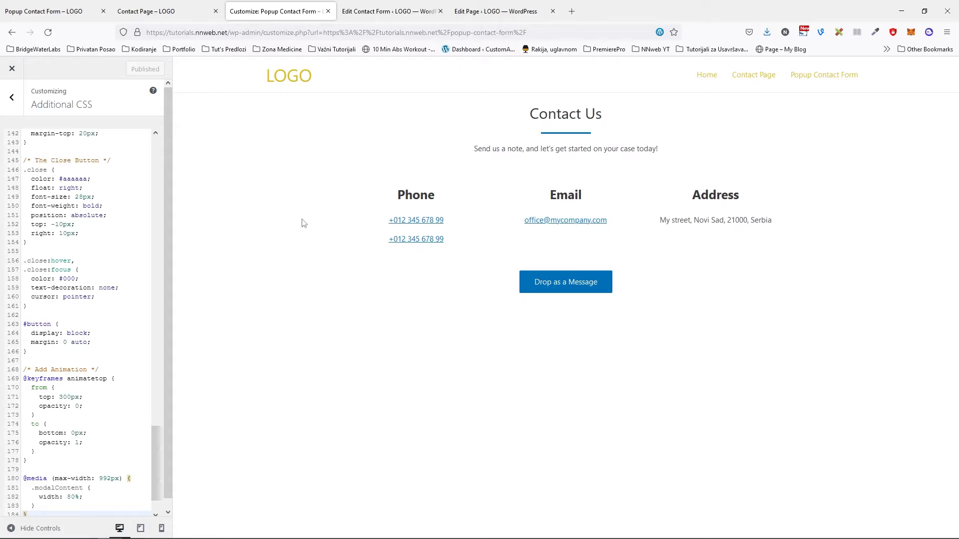
left_click(500, 11)
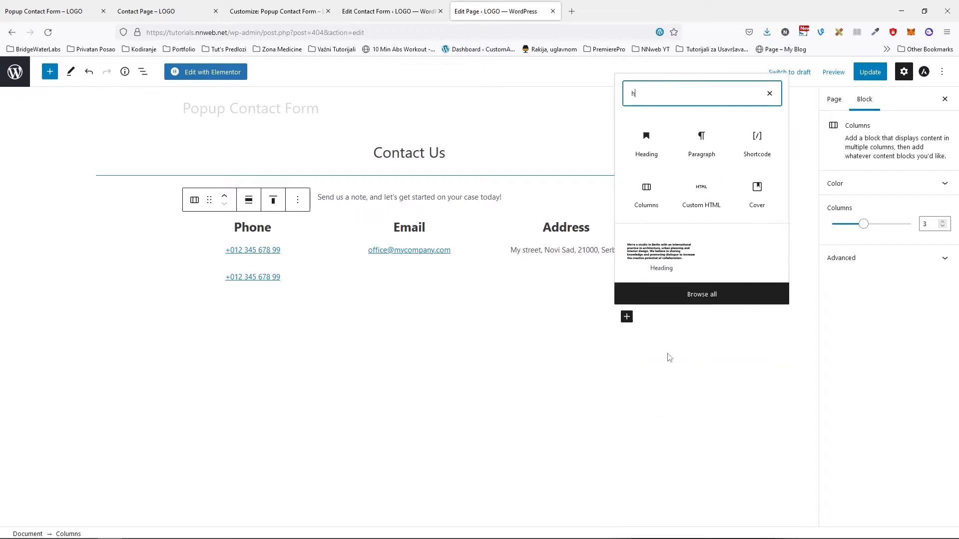
- Add a Custom HTML block with the modal open/close script and update the page
left_click(701, 193)
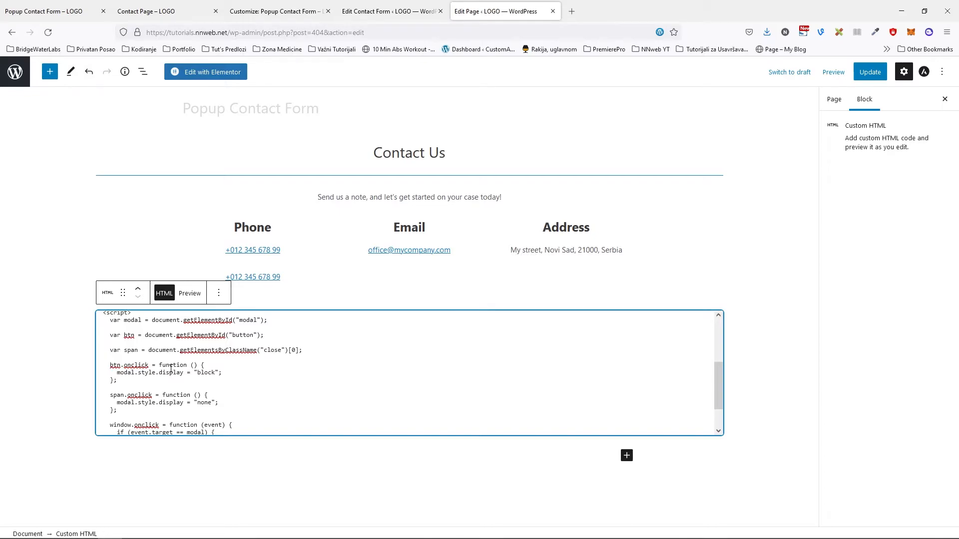
scroll("down", 3)
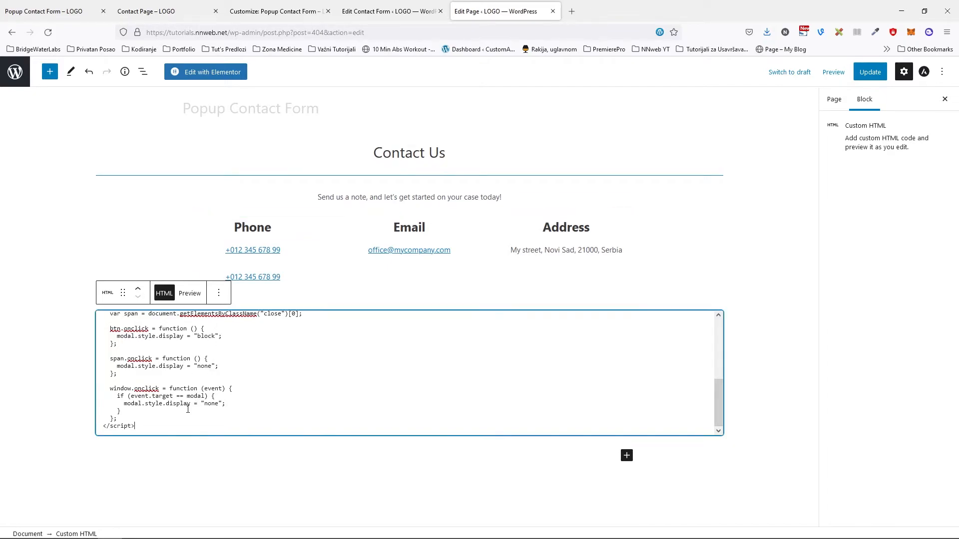
left_click(870, 71)
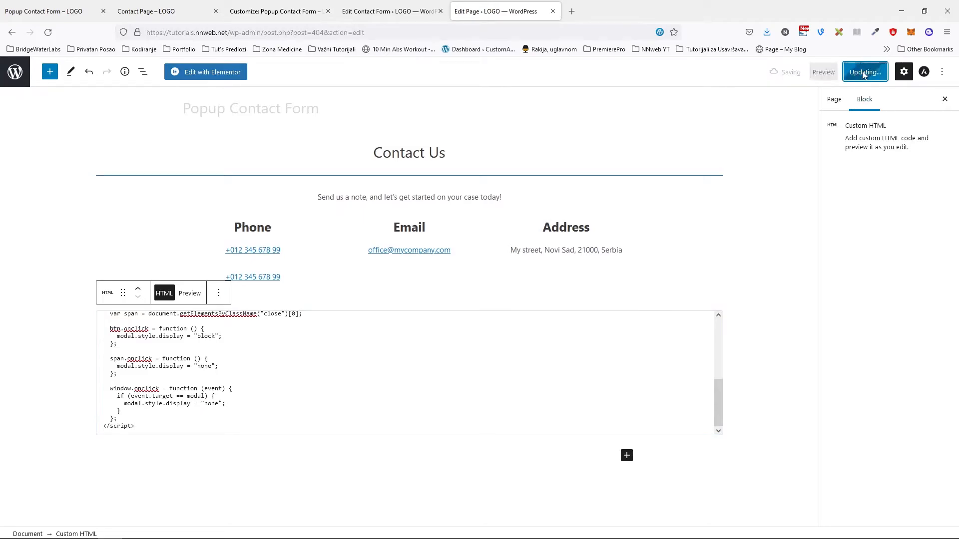
left_click(277, 11)
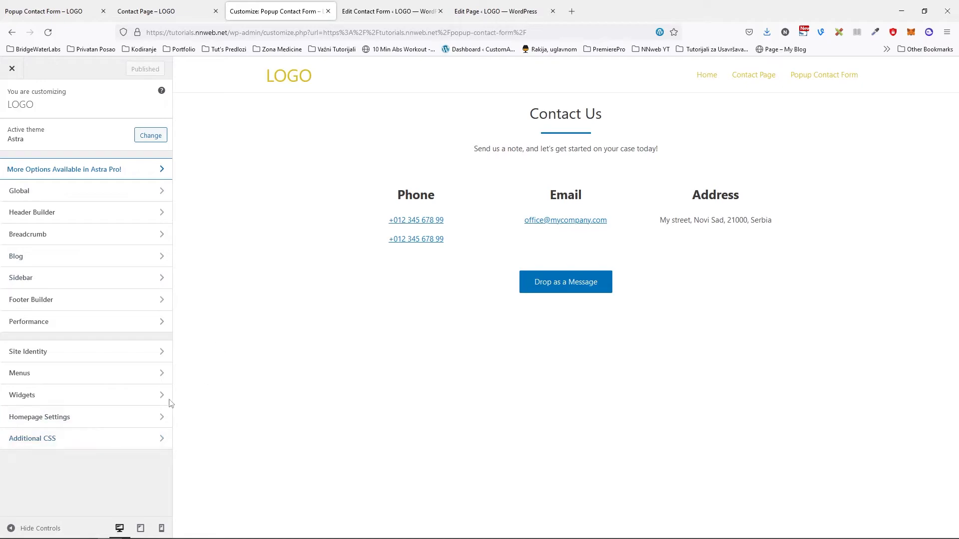
- Launch the Drop as a Message popup in the preview and open the inspector
left_click(32, 439)
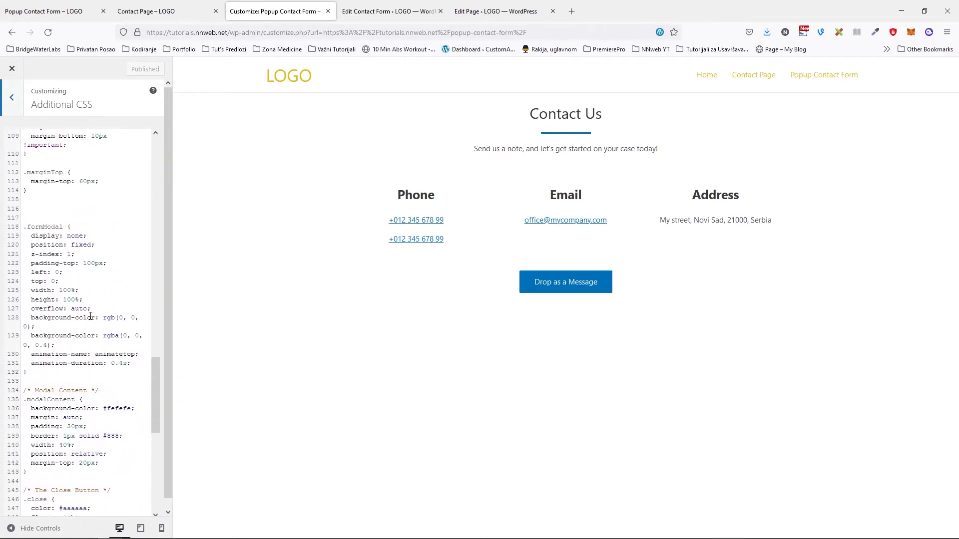
left_click(565, 281)
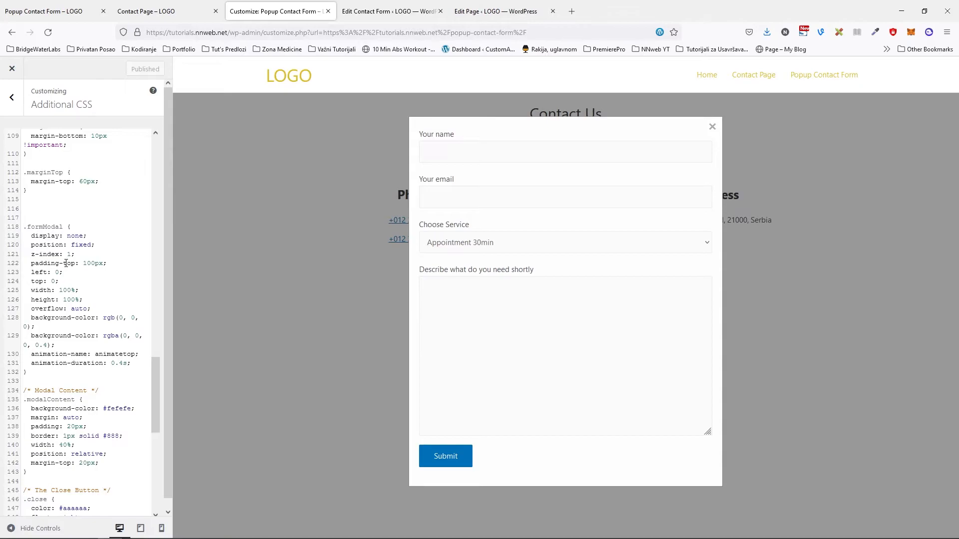
mouse_move(444, 148)
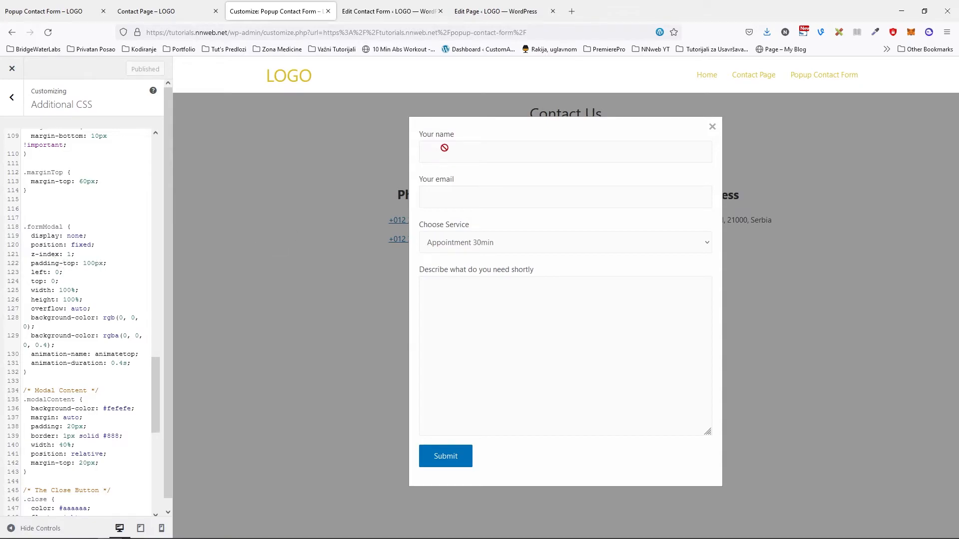
mouse_move(401, 204)
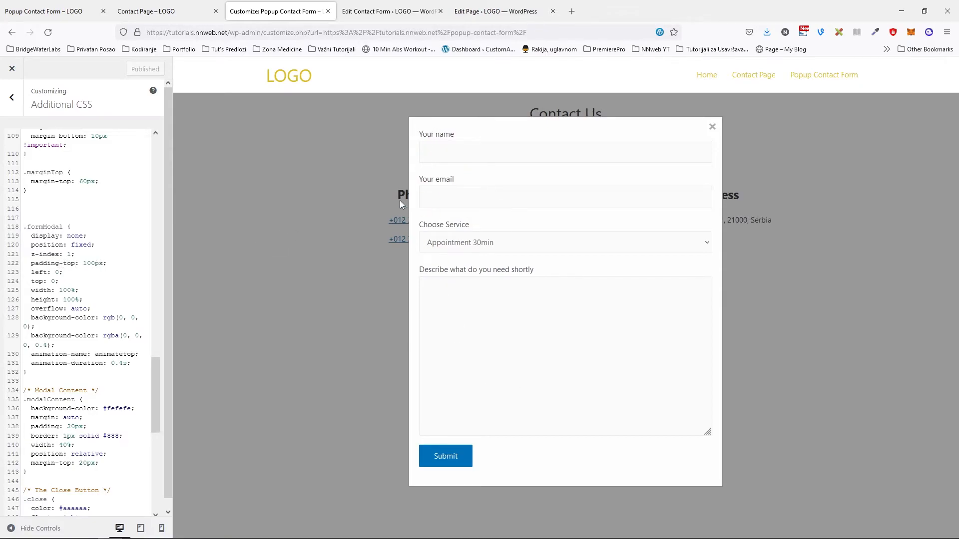
mouse_move(431, 144)
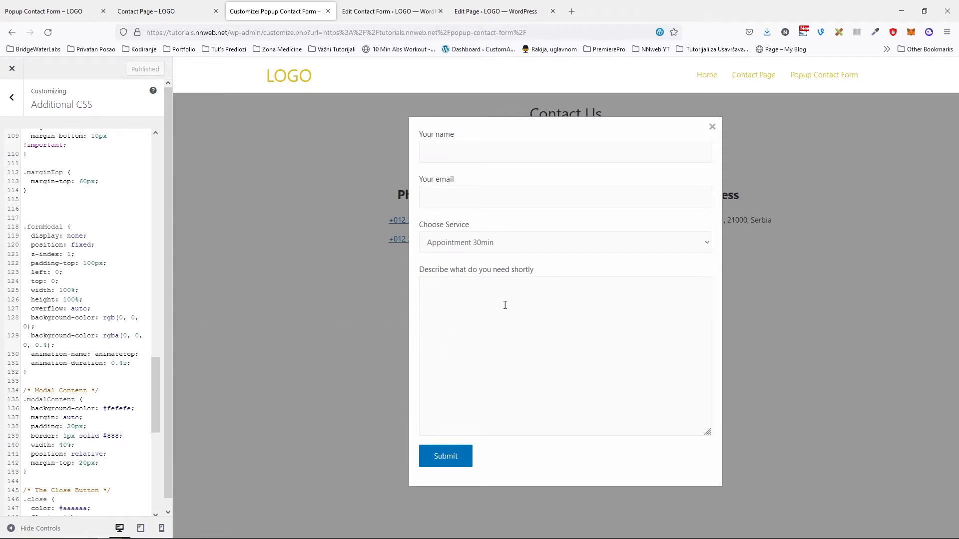
mouse_move(515, 293)
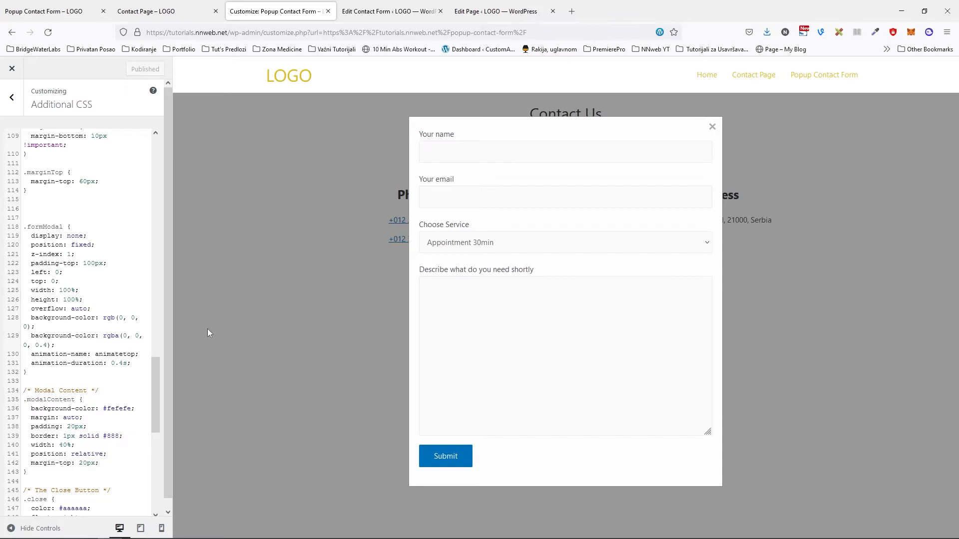
mouse_move(273, 198)
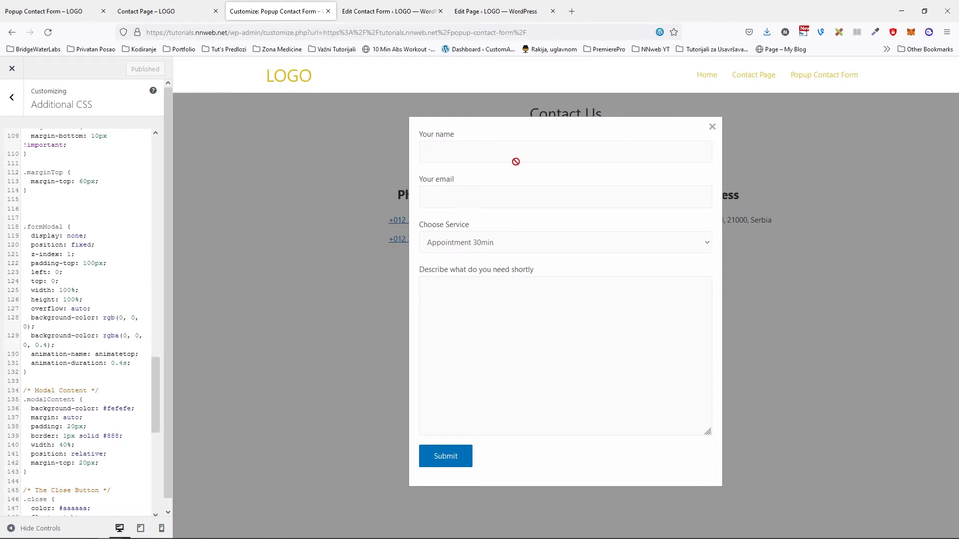
mouse_move(112, 354)
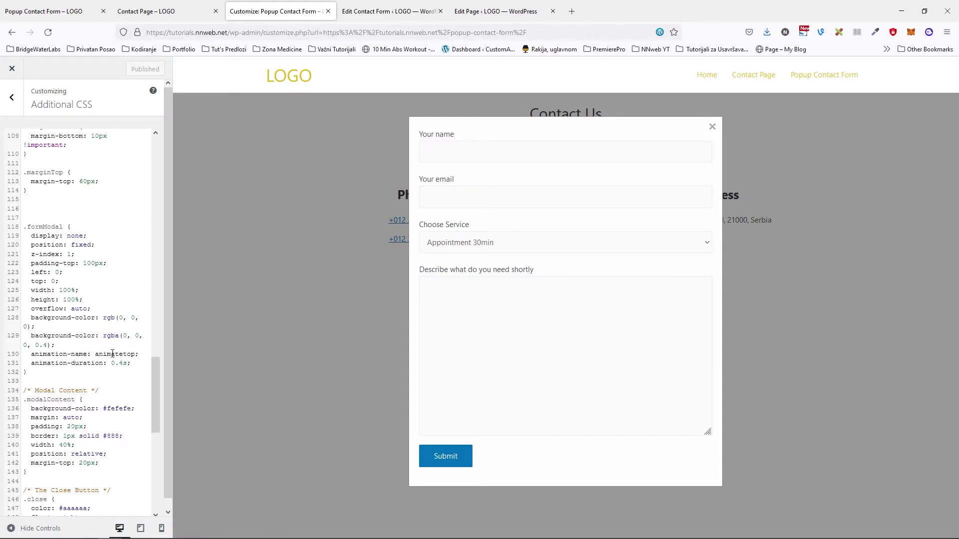
scroll("down", 3)
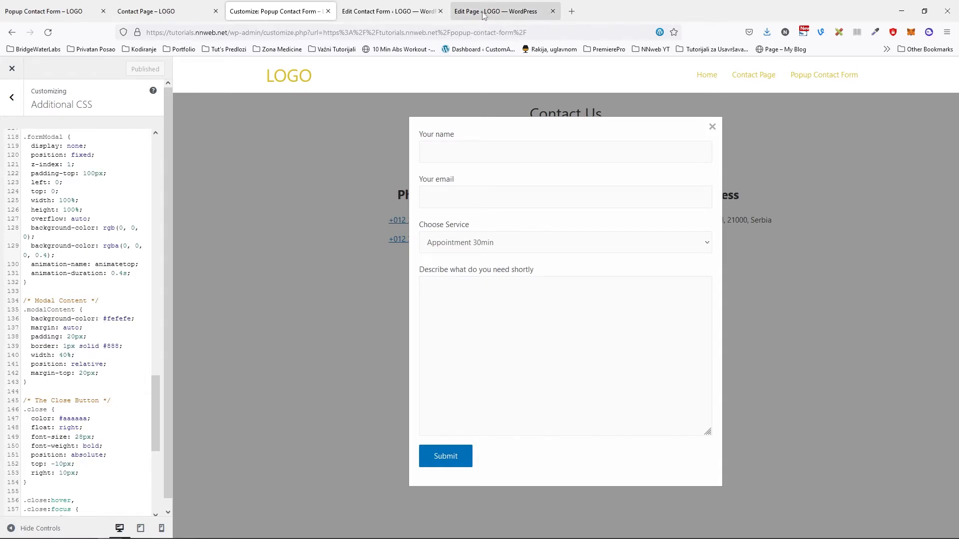
key("F12")
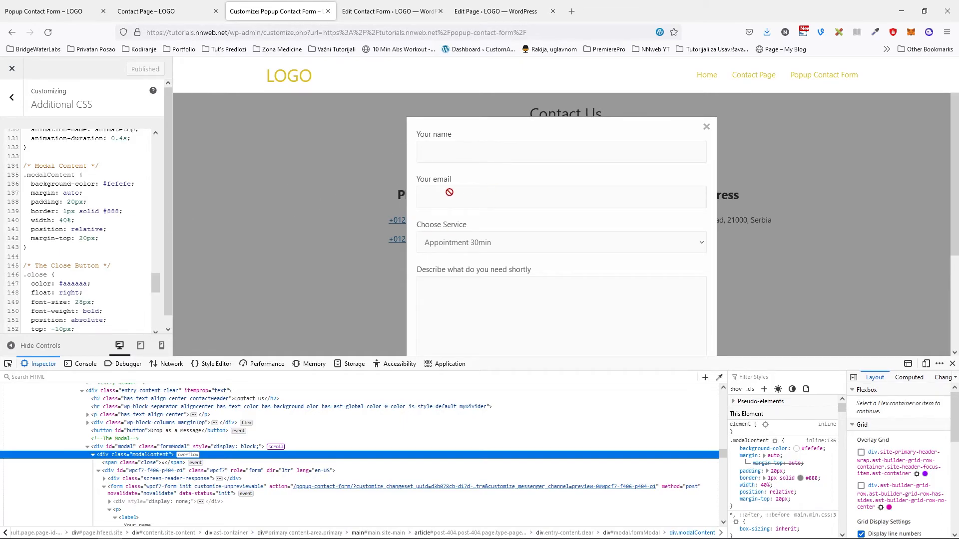
mouse_move(100, 265)
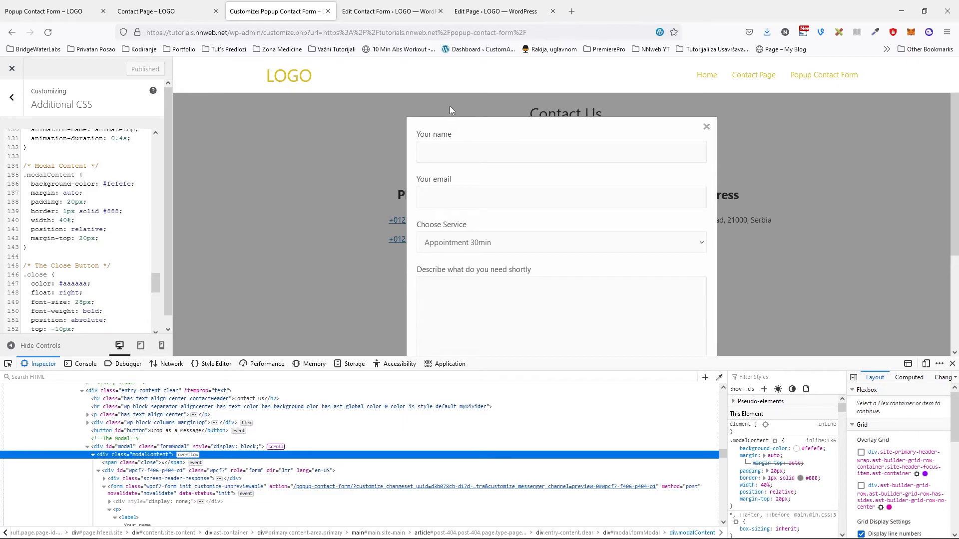
- Scroll Additional CSS to the close-button and hover rules while inspecting div.modalContent
scroll("down", 3)
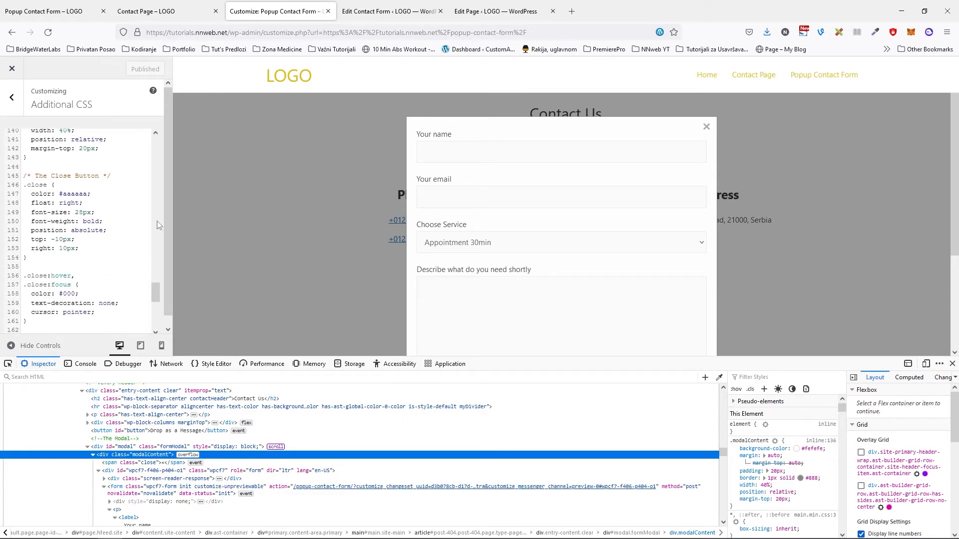
mouse_move(707, 127)
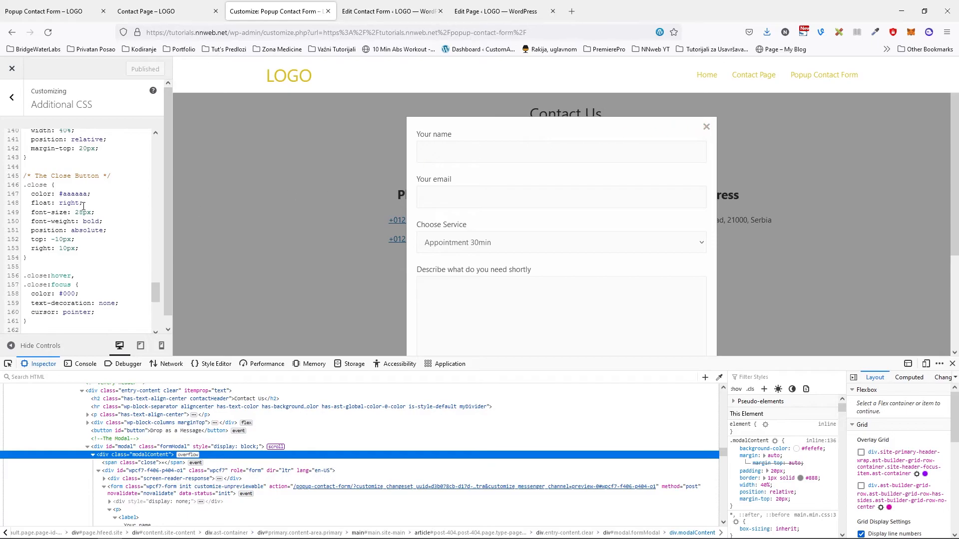
mouse_move(104, 222)
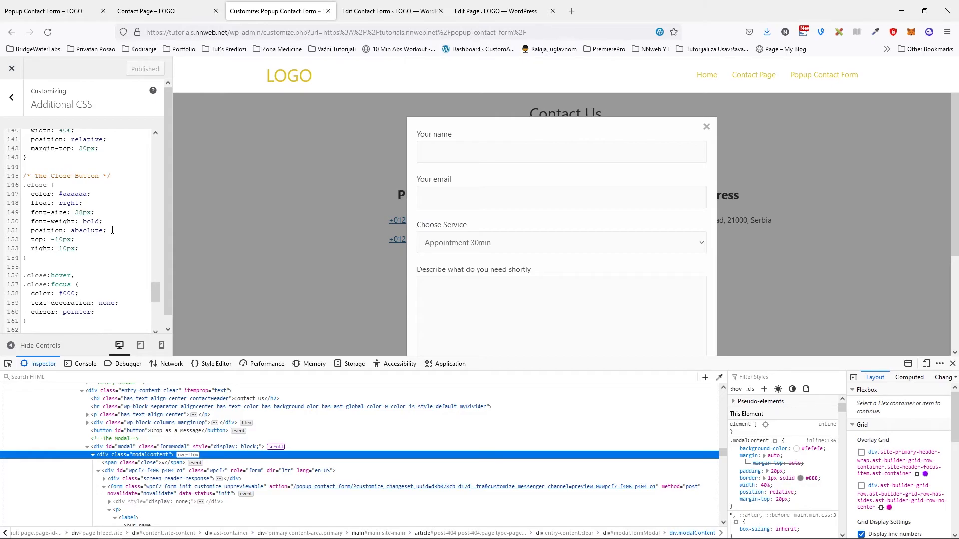
mouse_move(117, 234)
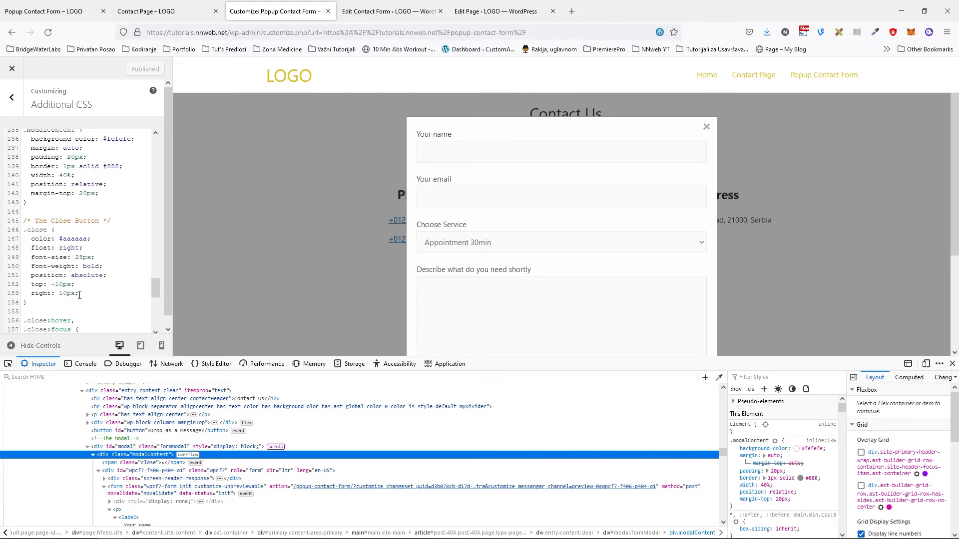
- Select the .close top/right offsets and scroll down to the animation keyframes
left_click_drag(32, 285, 78, 293)
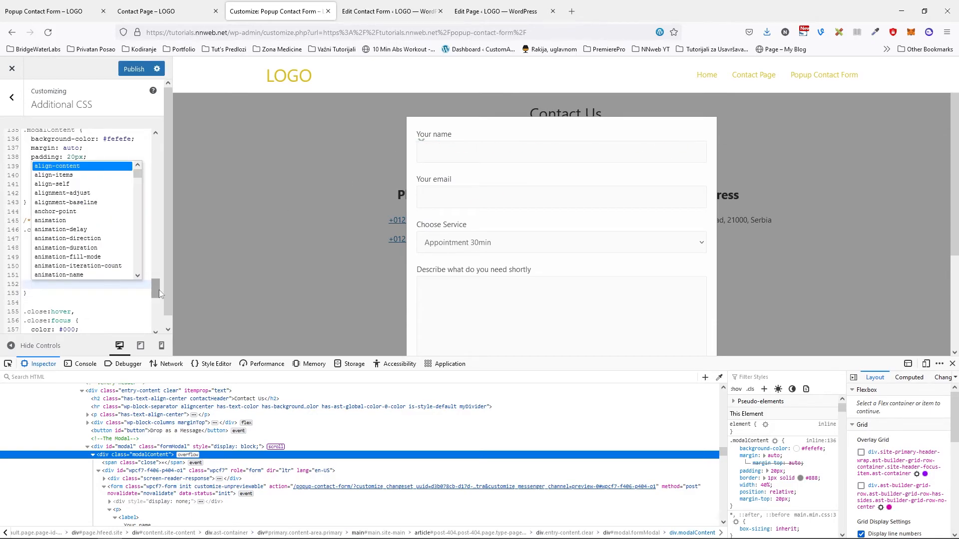
scroll("down", 3)
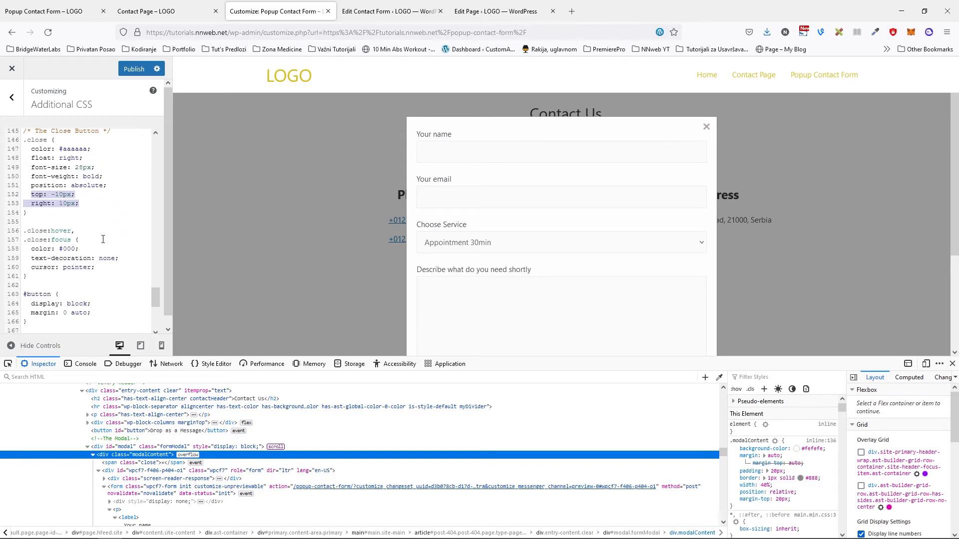
scroll("down", 3)
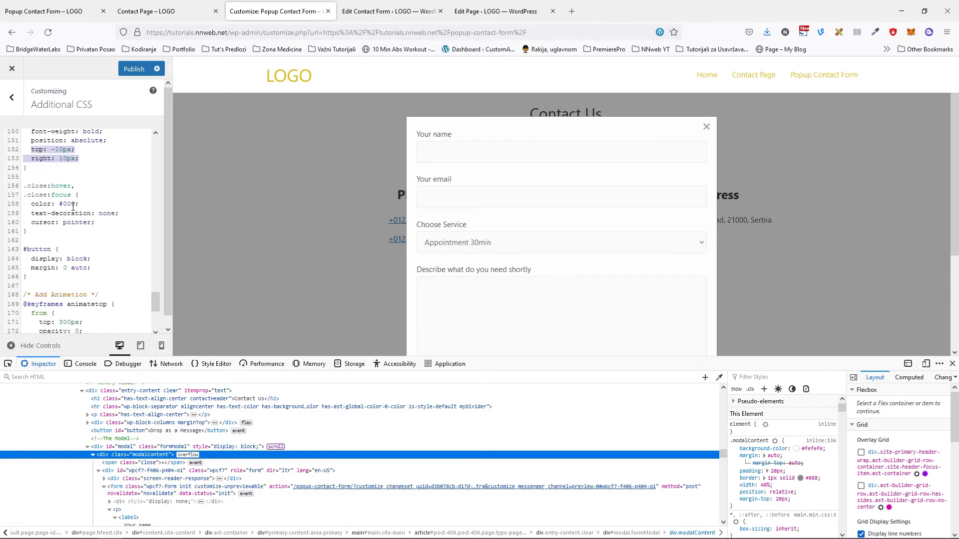
mouse_move(706, 127)
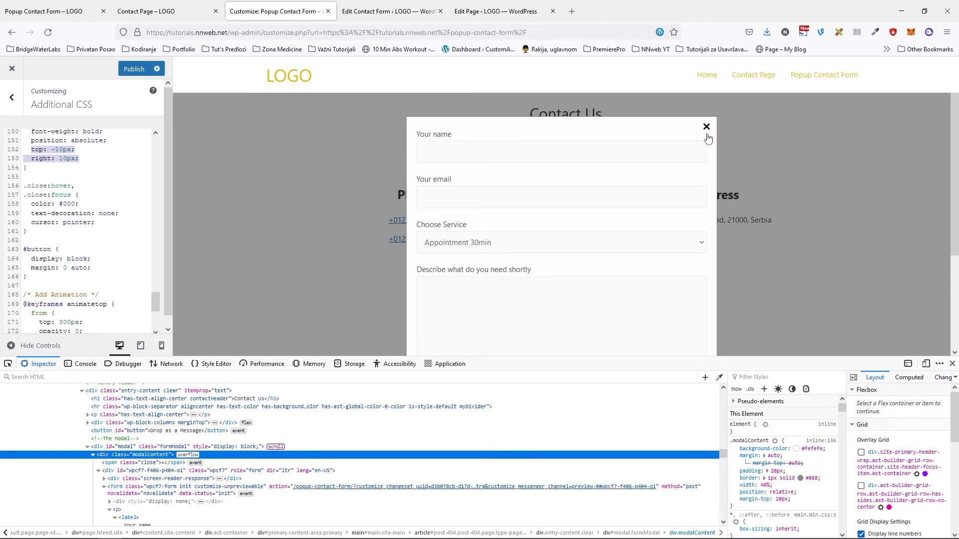
mouse_move(118, 200)
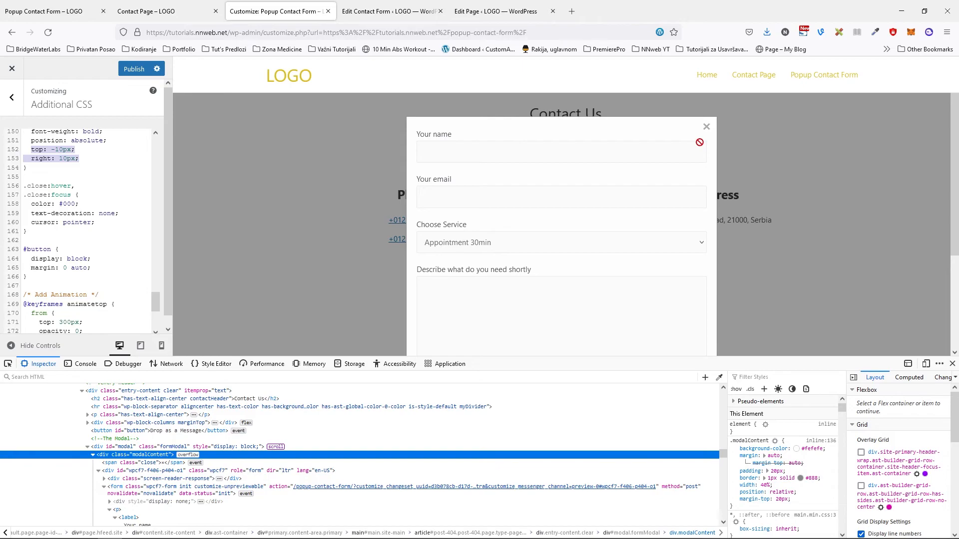
mouse_move(83, 223)
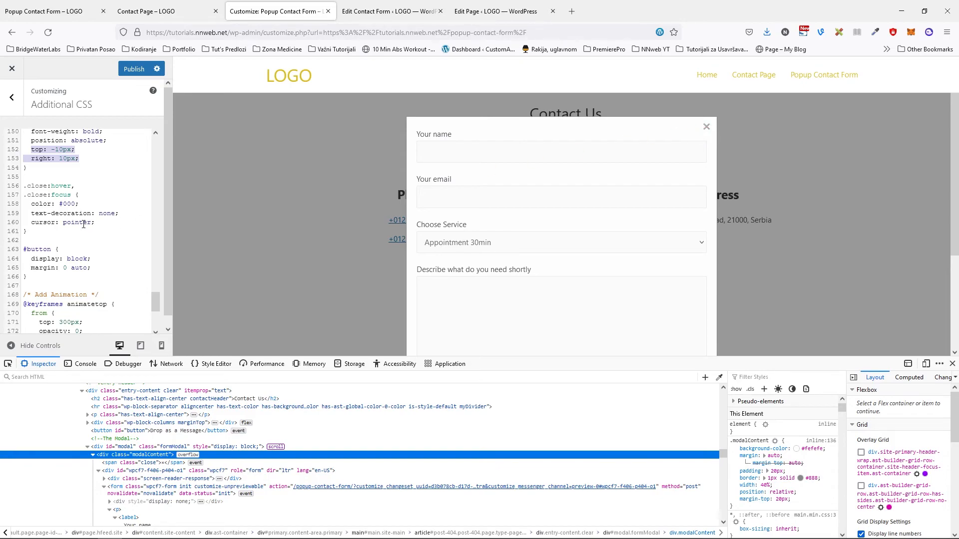
scroll("down", 3)
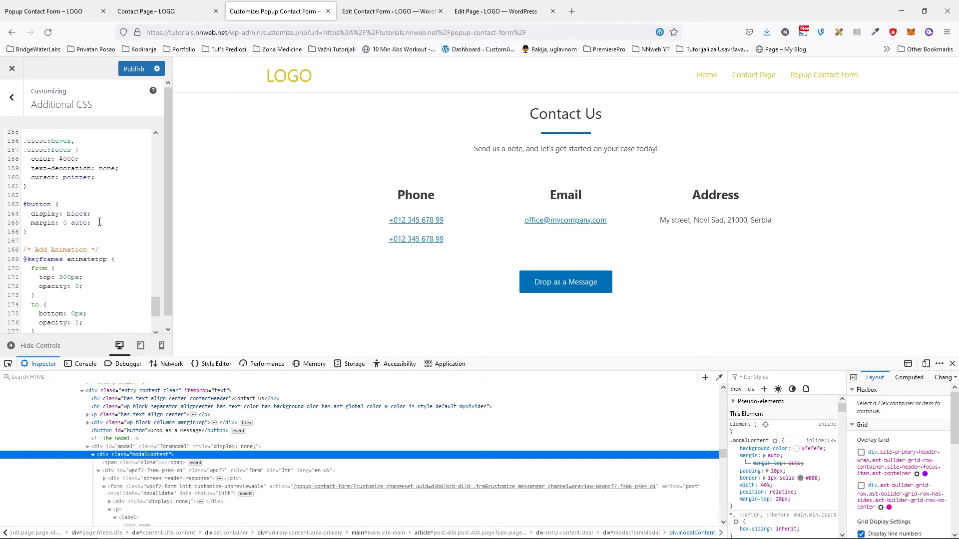
- Select the #button centring rules and scroll through the keyframes and 992px media query
left_click_drag(28, 213, 89, 223)
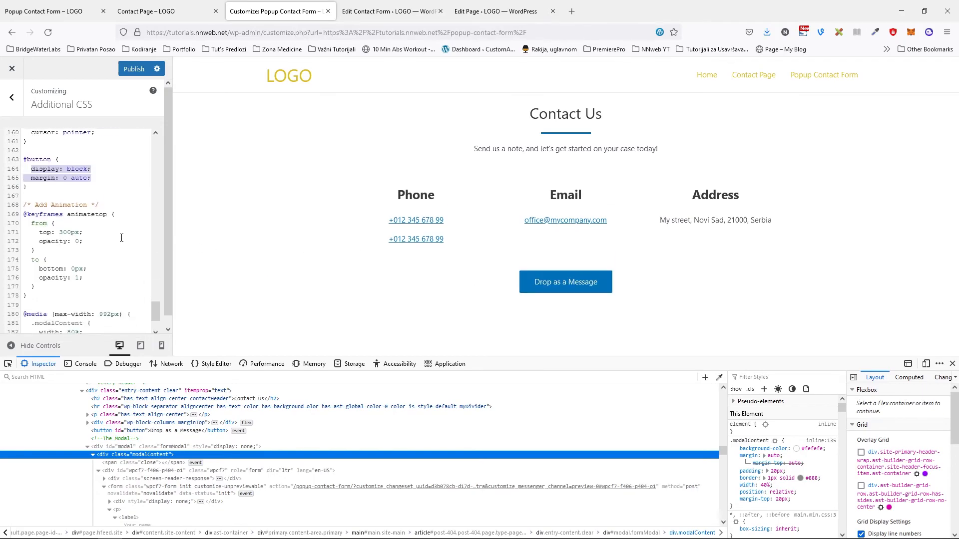
mouse_move(62, 223)
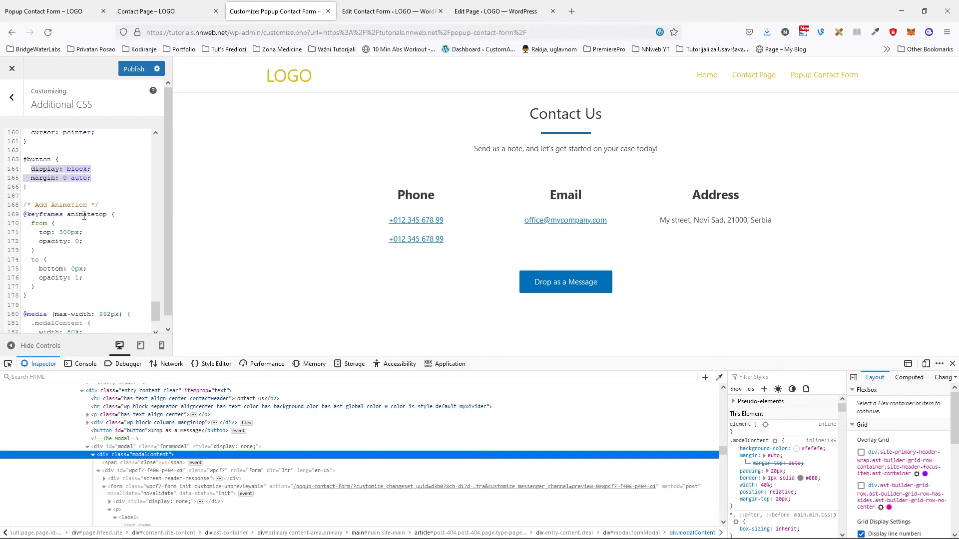
scroll("down", 3)
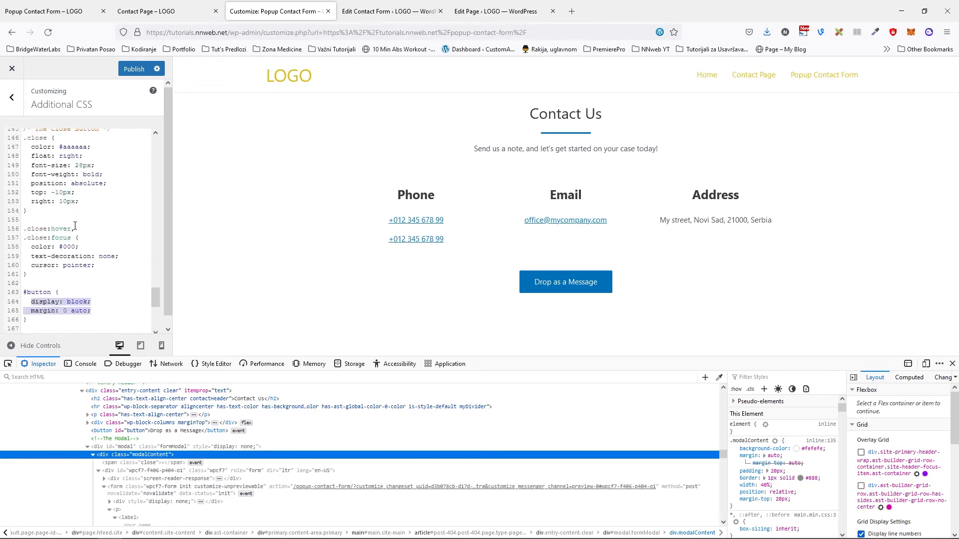
scroll("down", 3)
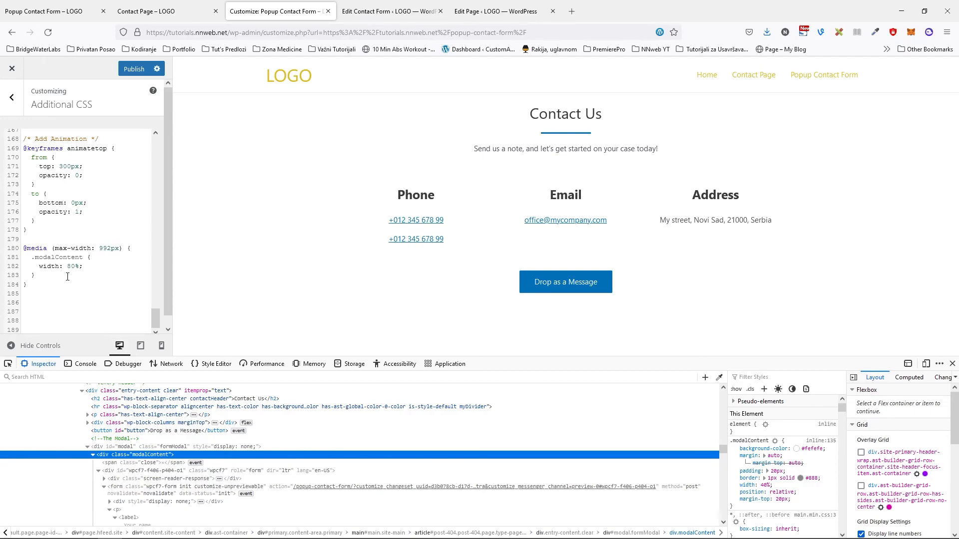
mouse_move(139, 94)
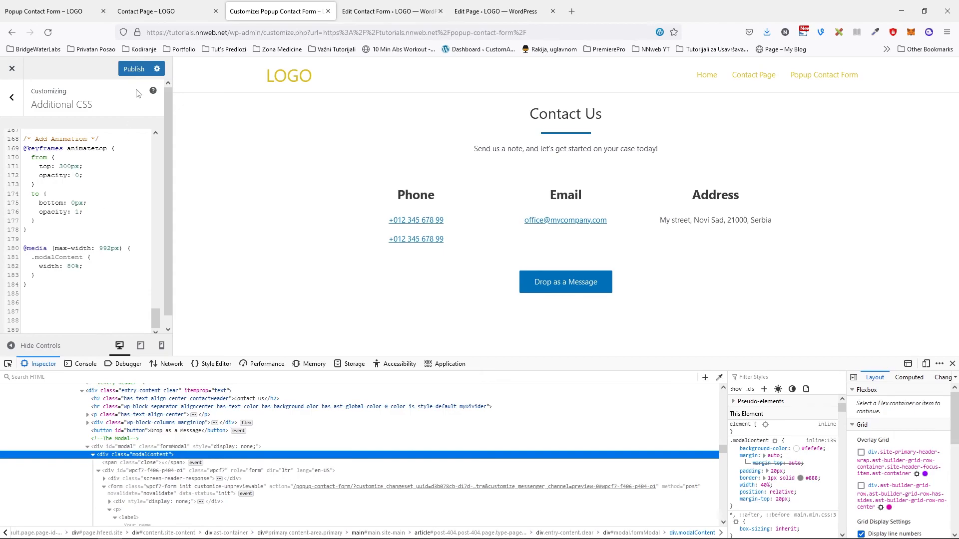
- Preview the customized contact page in a new tab and open its contact form popup
left_click(135, 69)
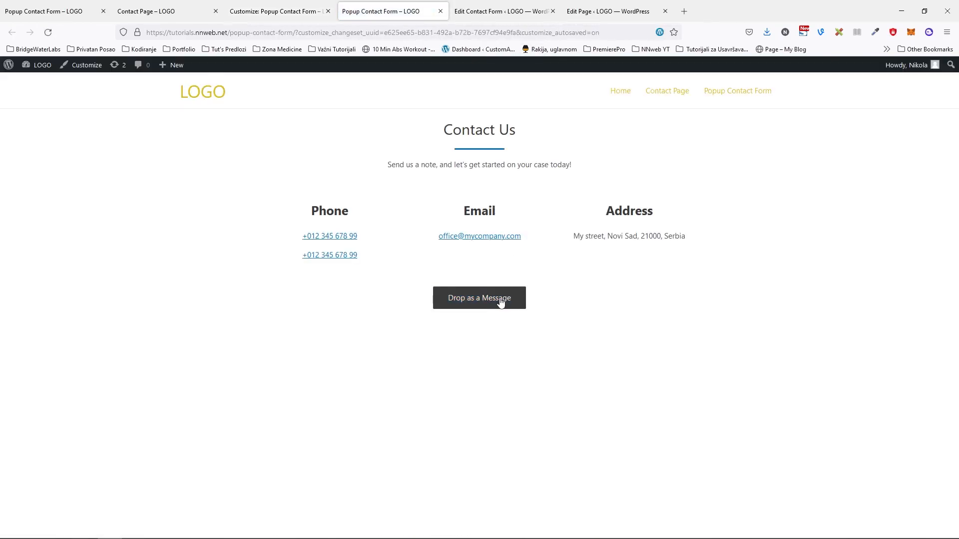
left_click(479, 298)
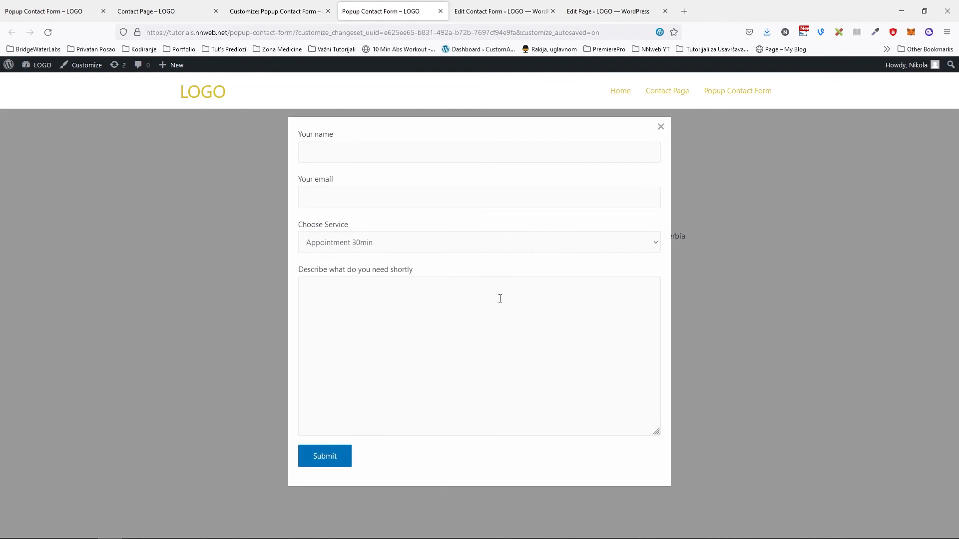
mouse_move(342, 446)
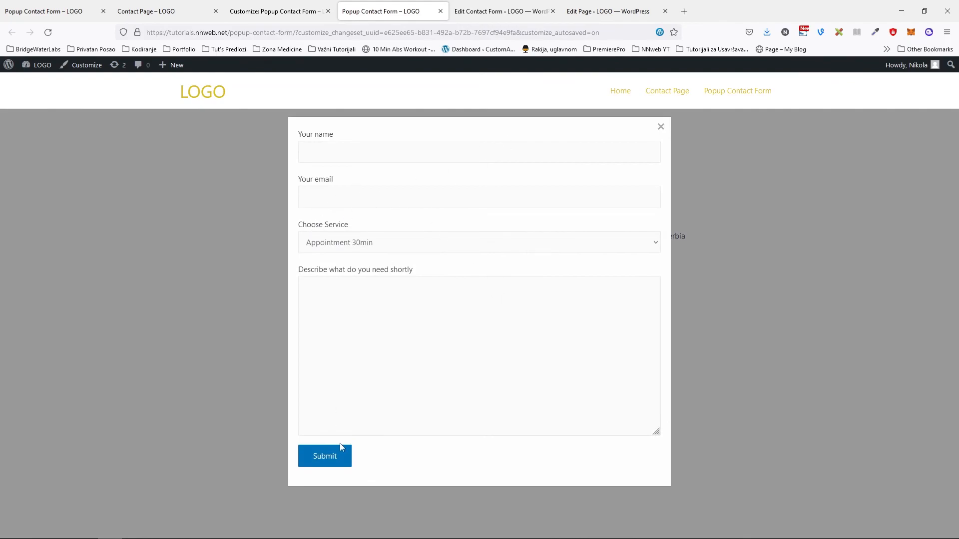
mouse_move(518, 288)
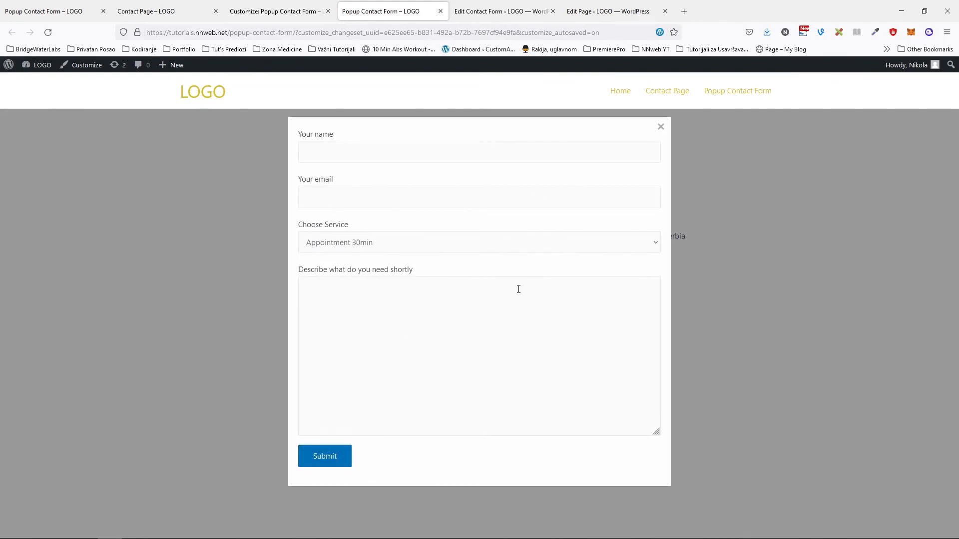
mouse_move(499, 297)
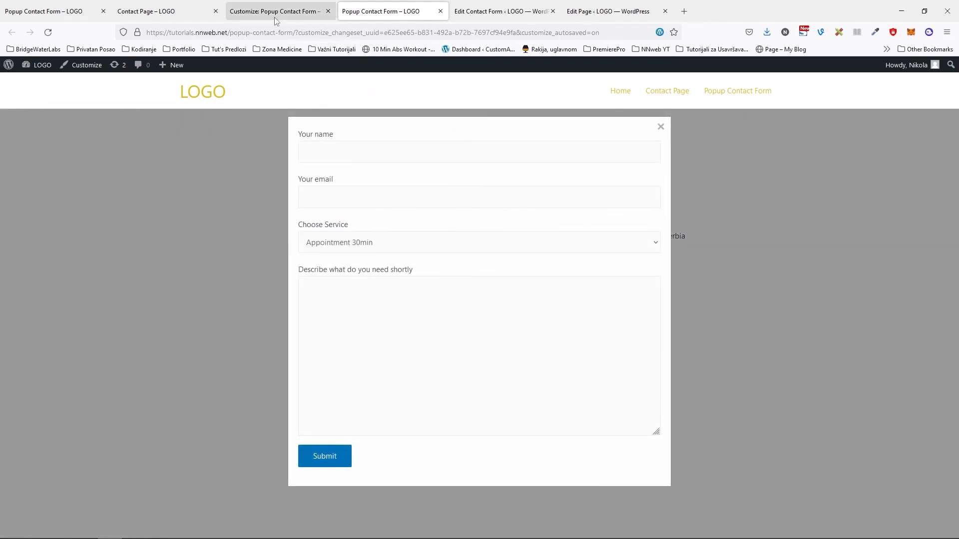
left_click(146, 11)
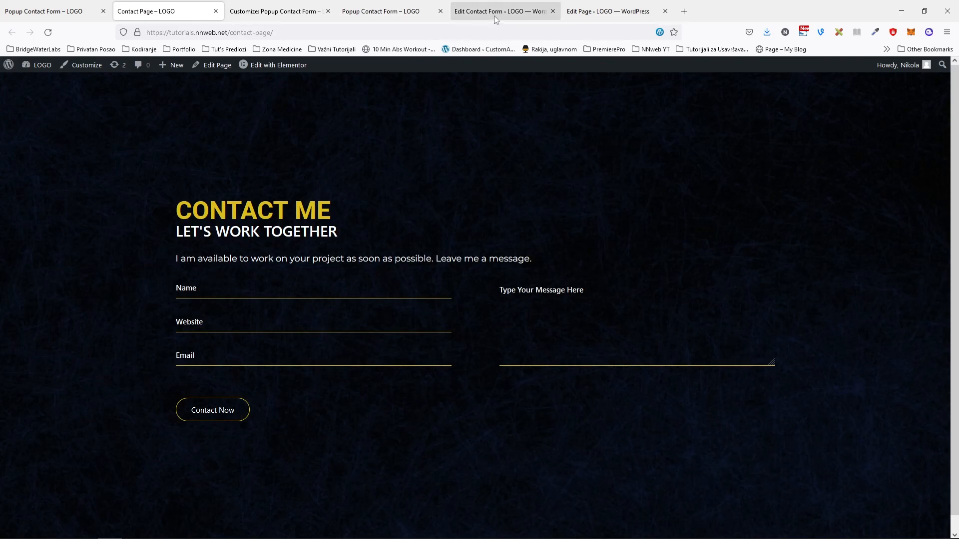
left_click(387, 11)
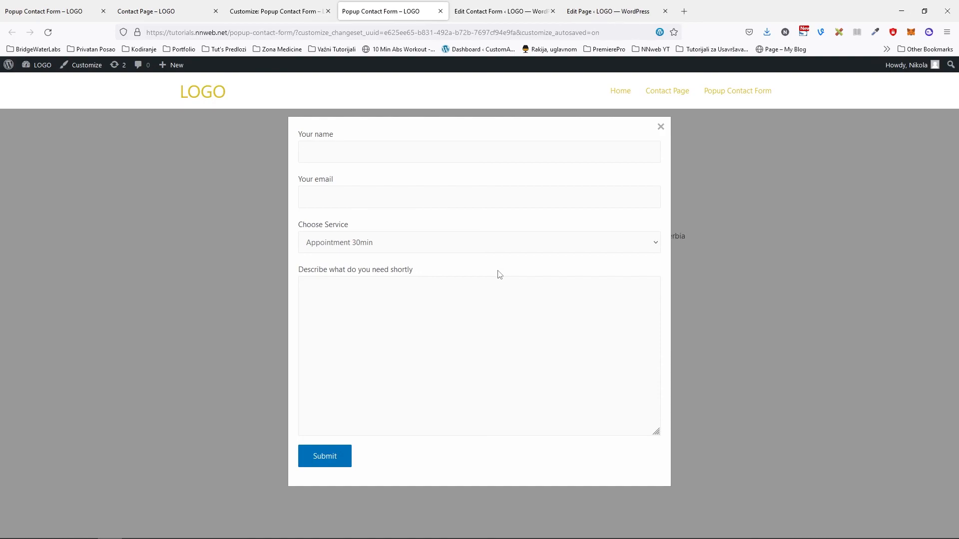
mouse_move(486, 272)
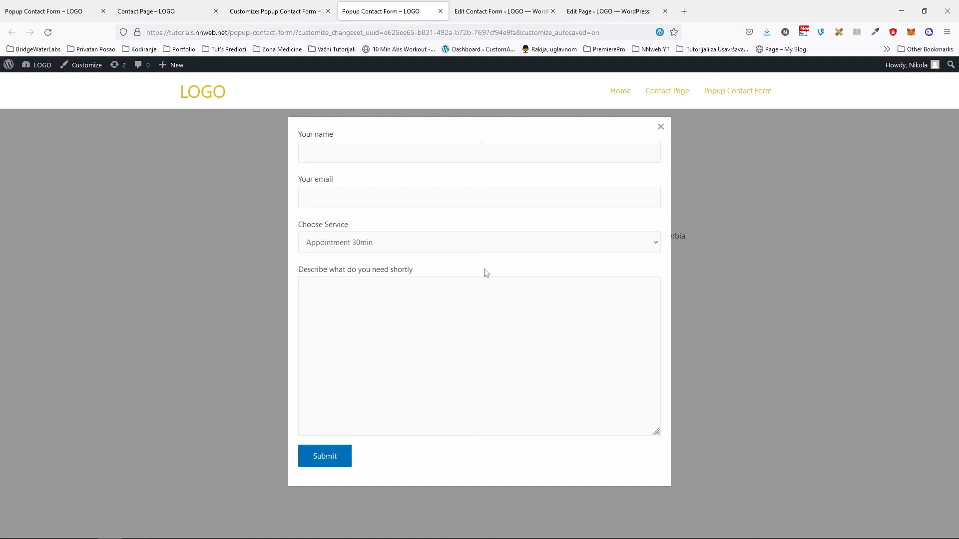
mouse_move(484, 274)
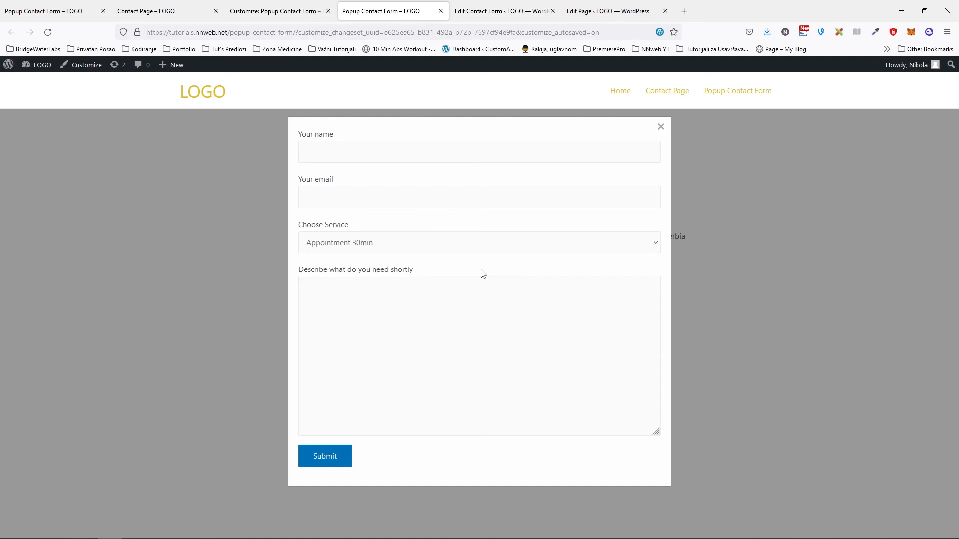